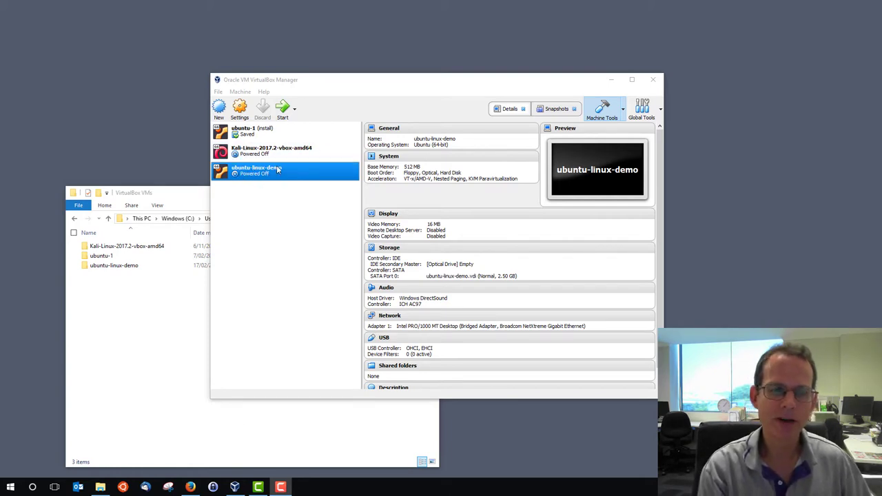
- Browse the Kali Linux, ubuntu-1 and ubuntu-linux-demo machines' details and select ubuntu-linux-demo
left_click(272, 150)
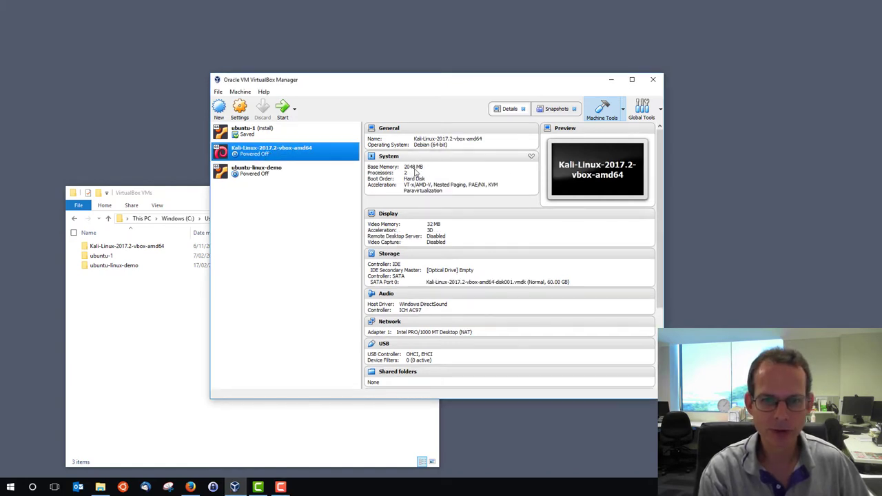
left_click(262, 129)
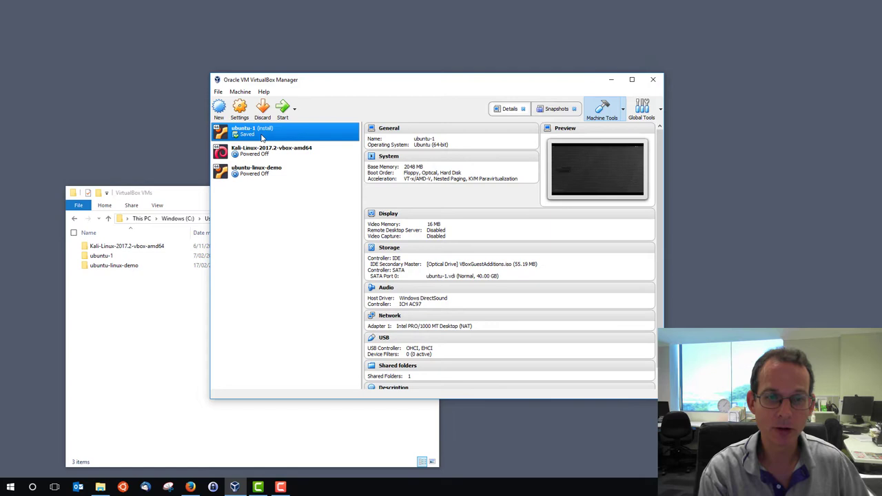
left_click(276, 150)
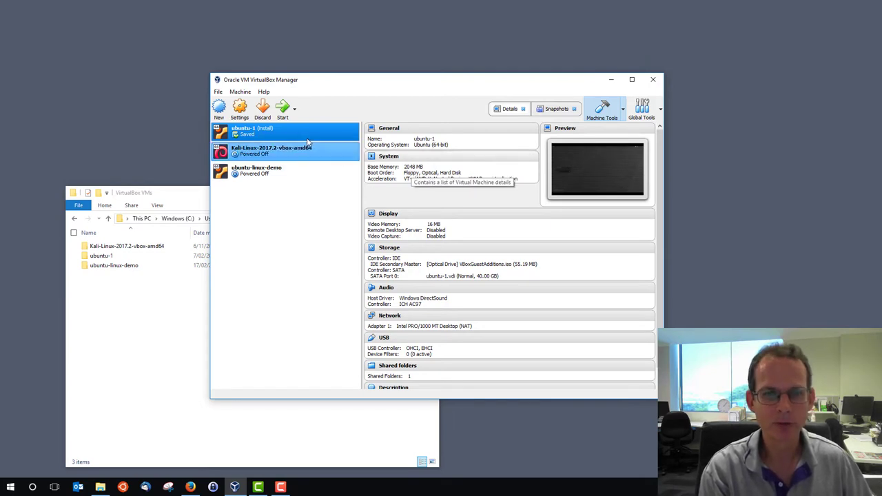
left_click(256, 171)
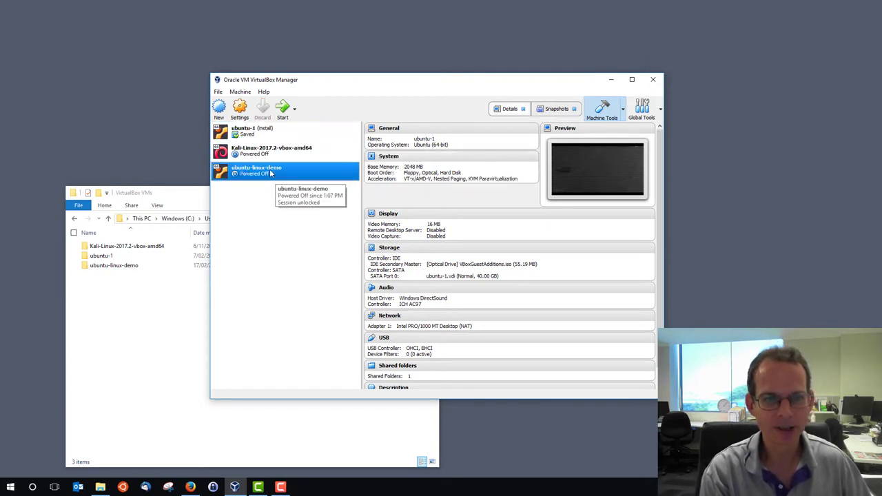
left_click(257, 171)
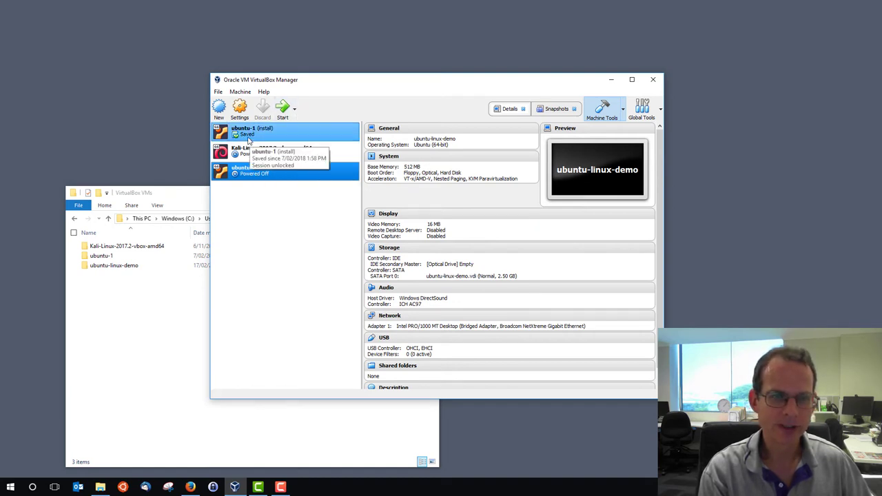
- Start ubuntu-linux-demo and log in at its console as steven
left_click(257, 170)
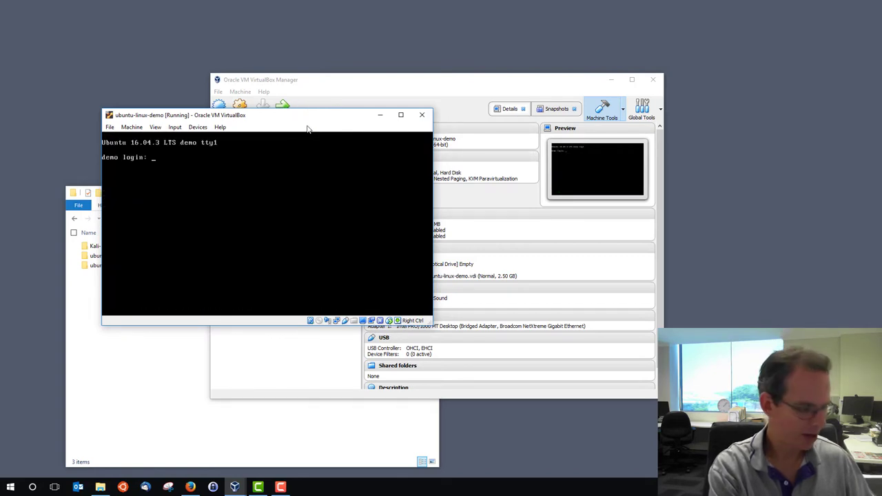
type("steven")
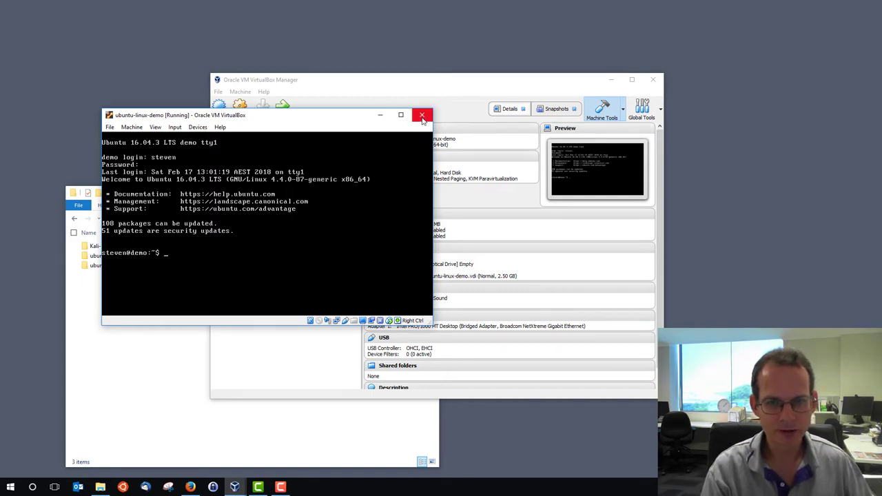
- Close the running machine's window choosing 'Save the machine state' rather than the shutdown signal
left_click(422, 116)
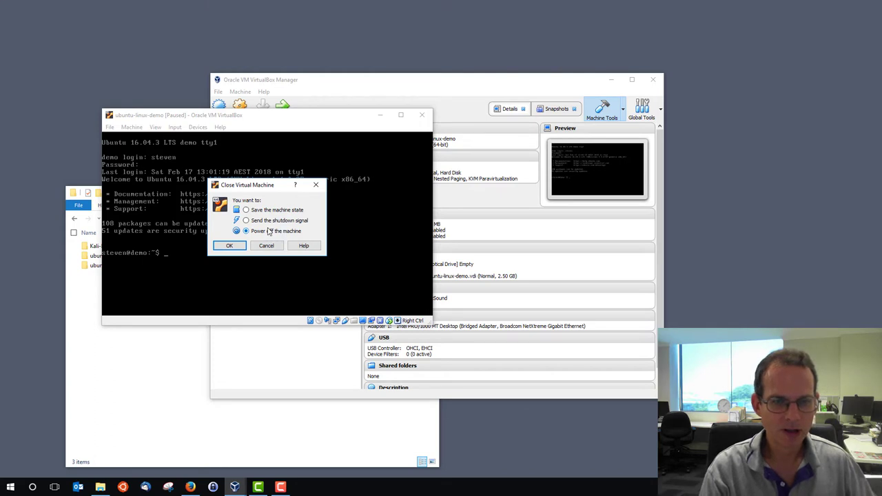
mouse_move(265, 235)
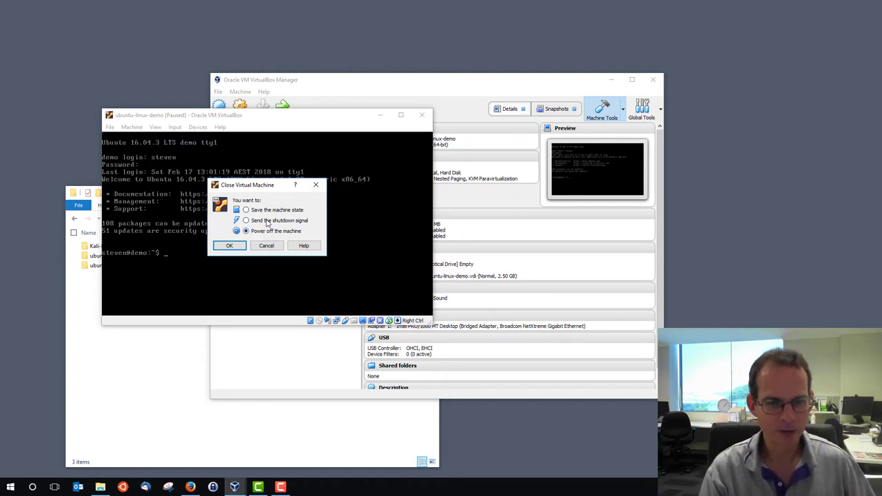
left_click(246, 220)
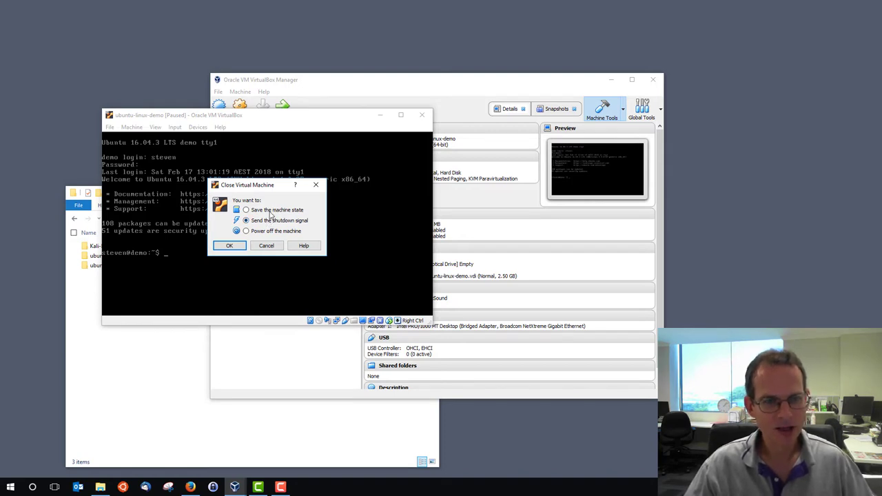
left_click(245, 209)
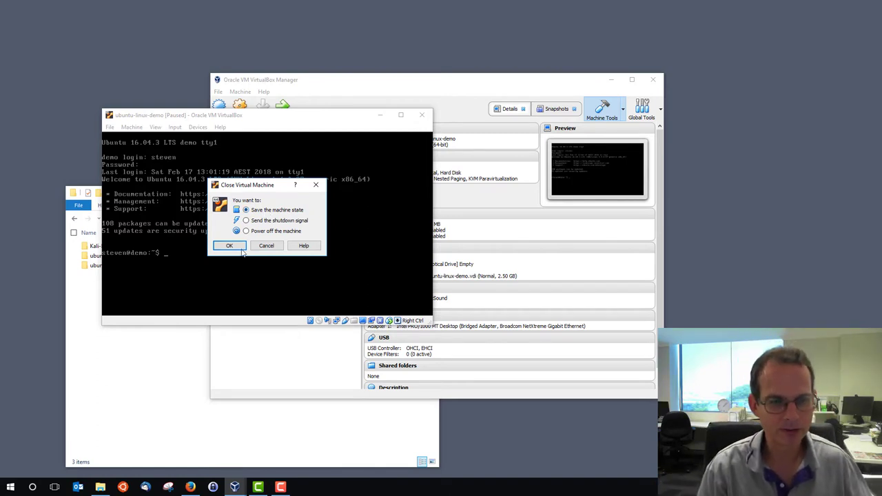
left_click(229, 245)
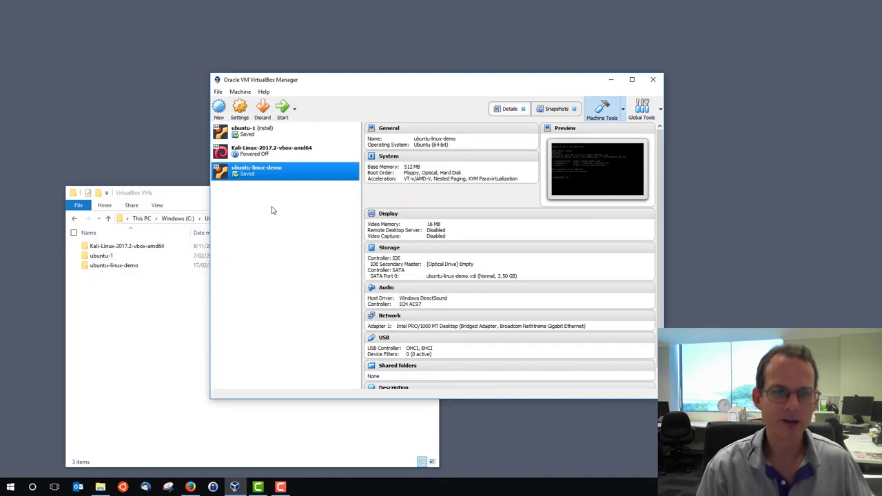
mouse_move(273, 209)
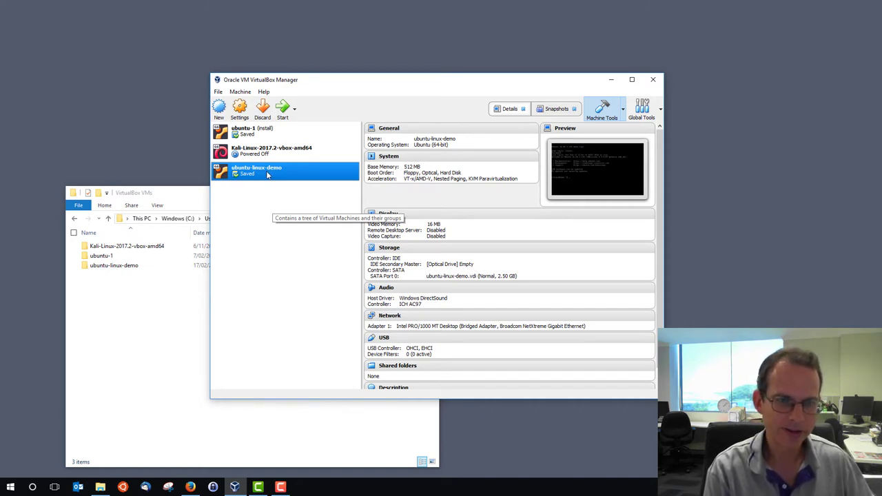
mouse_move(282, 107)
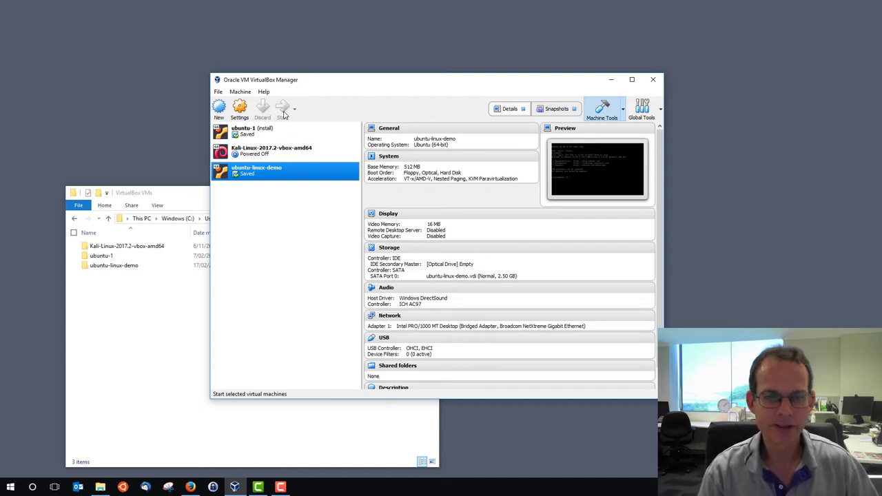
- Resume the saved ubuntu-linux-demo machine from the toolbar Start button
left_click(281, 108)
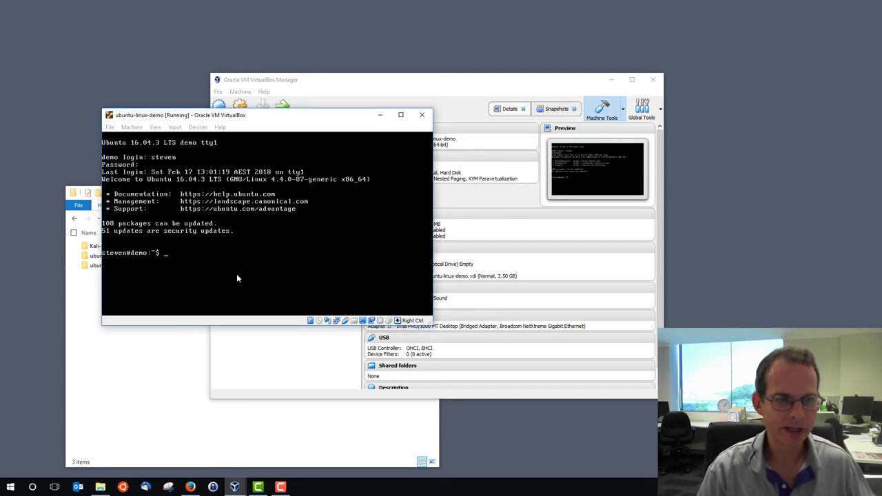
- Cancel the mouse-capture Information dialog and bring the VirtualBox Manager window forward
left_click(237, 278)
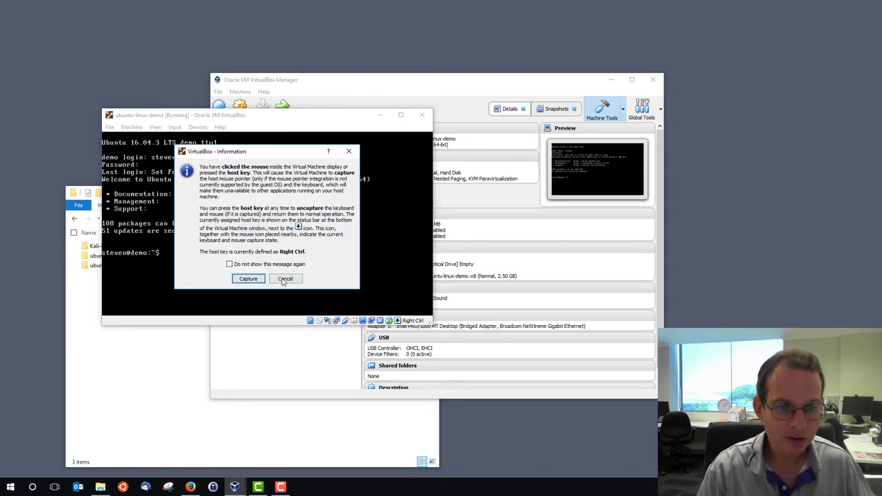
left_click(284, 279)
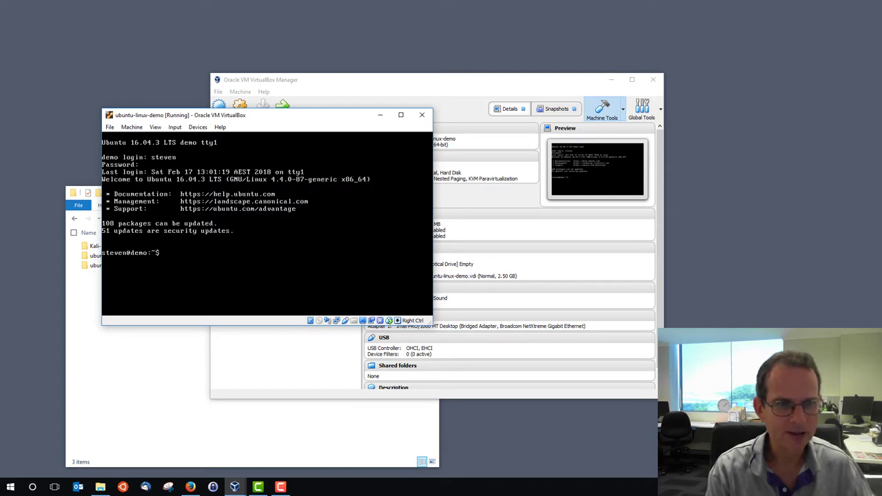
left_click(221, 126)
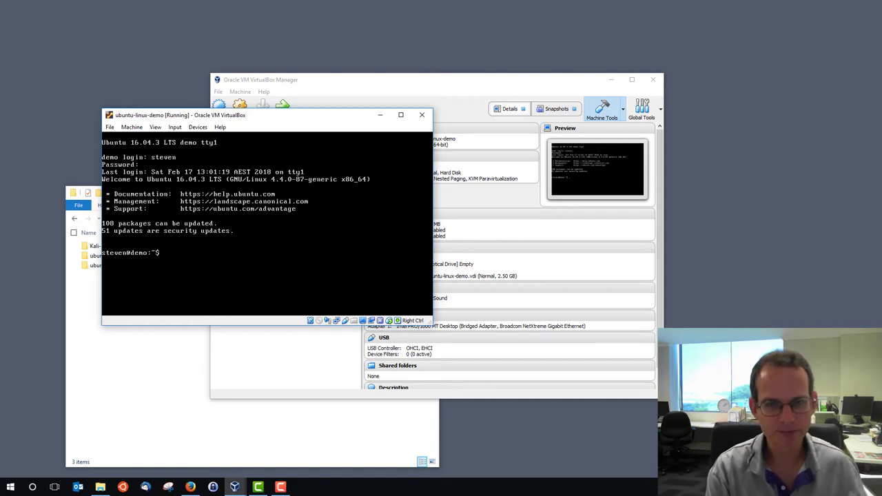
mouse_move(486, 84)
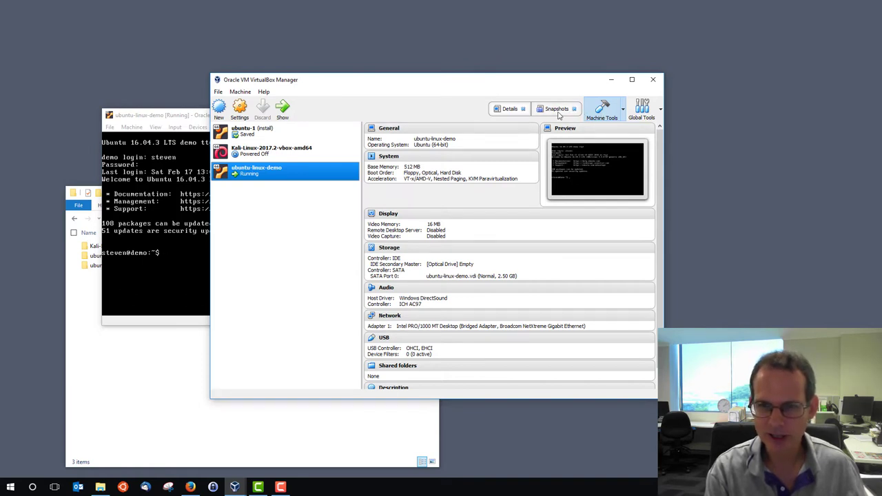
- From Snapshots, take a snapshot of Current State keeping the name InitialLogin
left_click(557, 109)
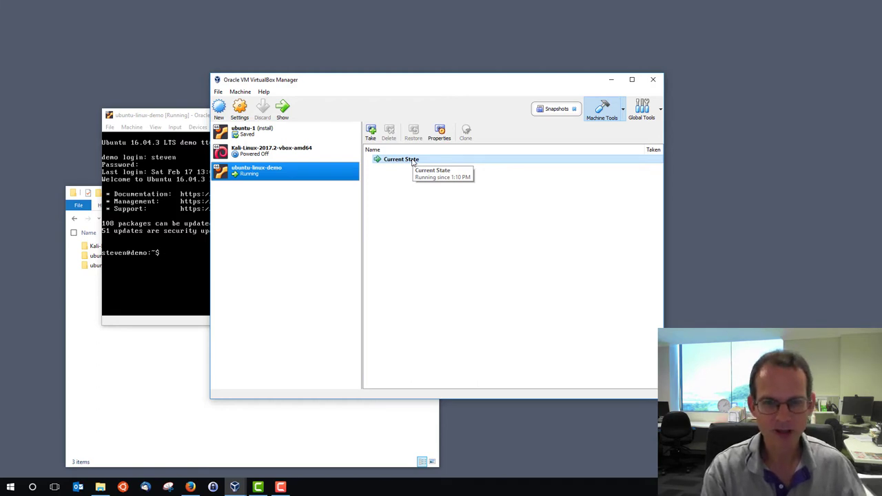
mouse_move(402, 162)
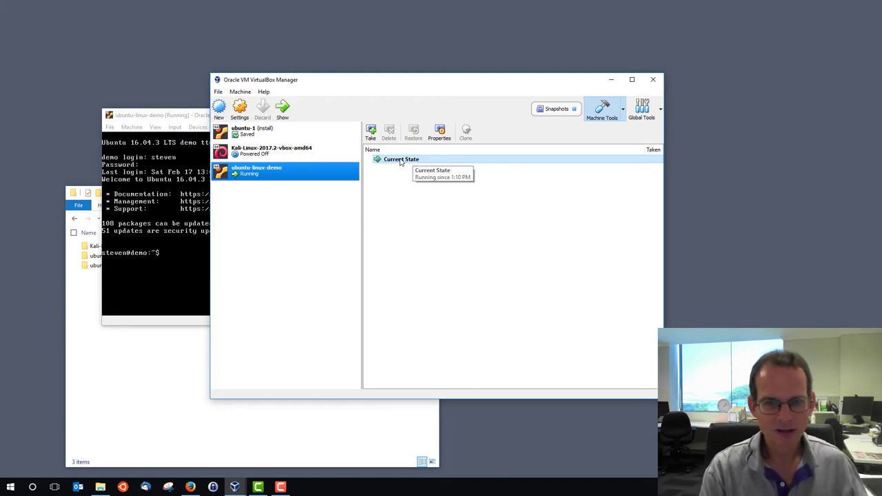
right_click(401, 160)
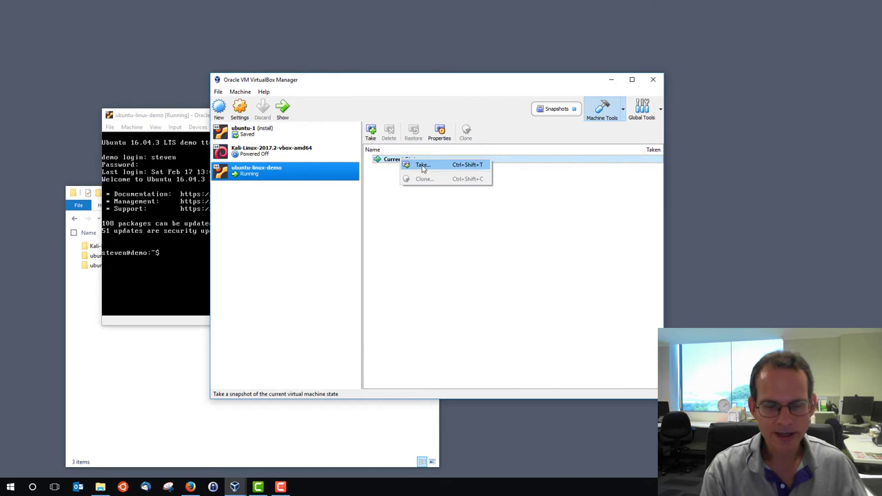
left_click(421, 164)
type("InitialLogin")
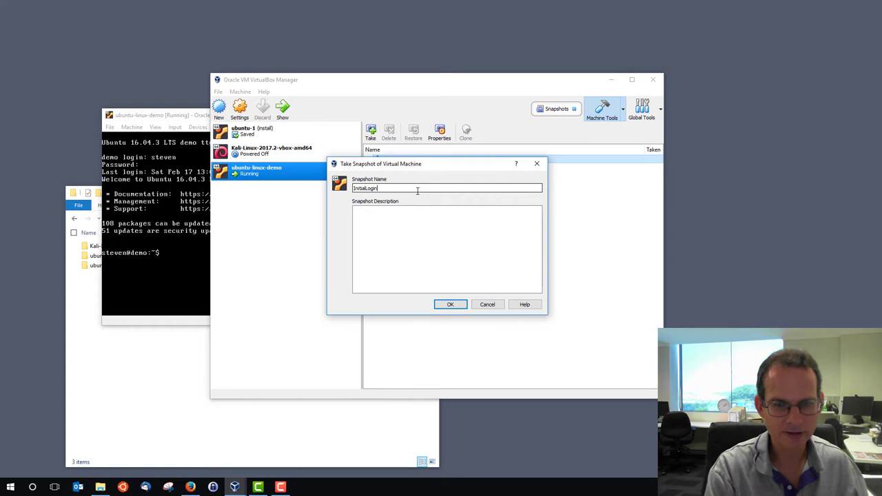
left_click(449, 304)
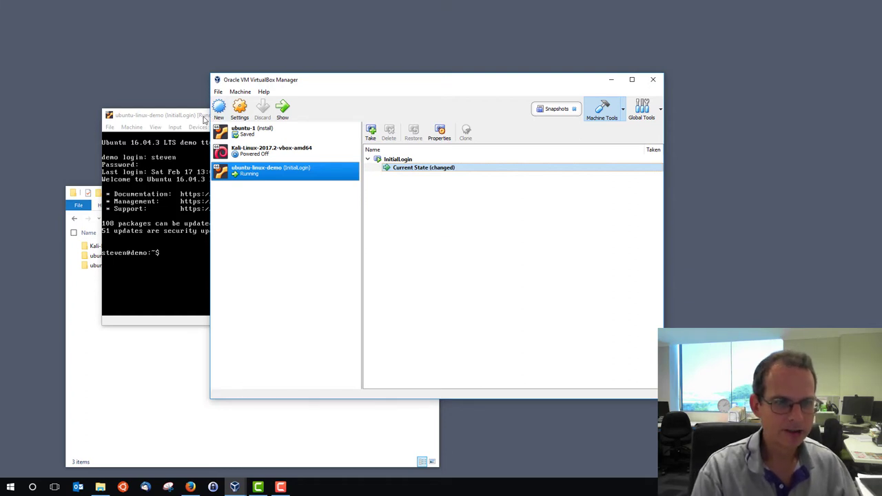
- Run ls, echo "hello" and history in the ubuntu-linux-demo console so history lists all three
left_click(173, 115)
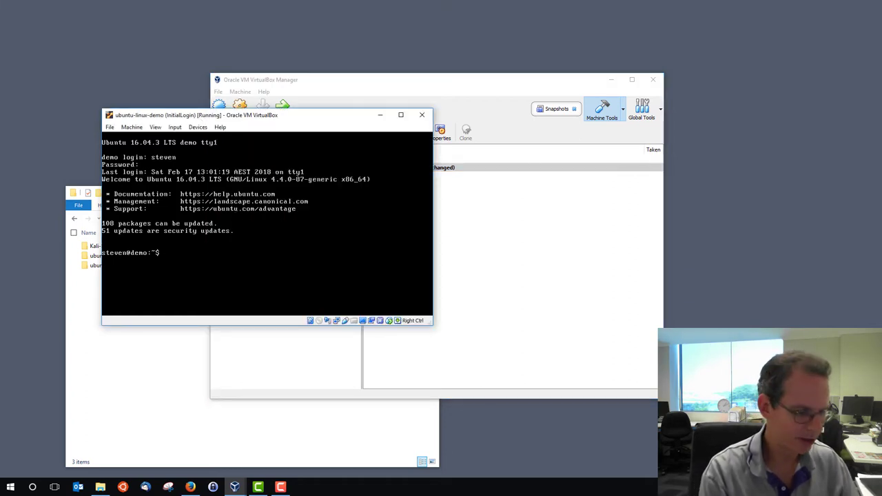
type("ls")
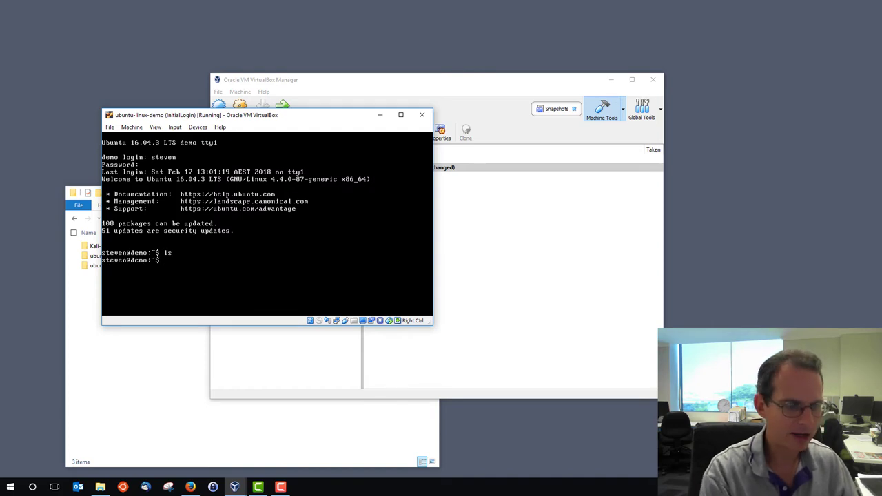
type("echo \"hello")
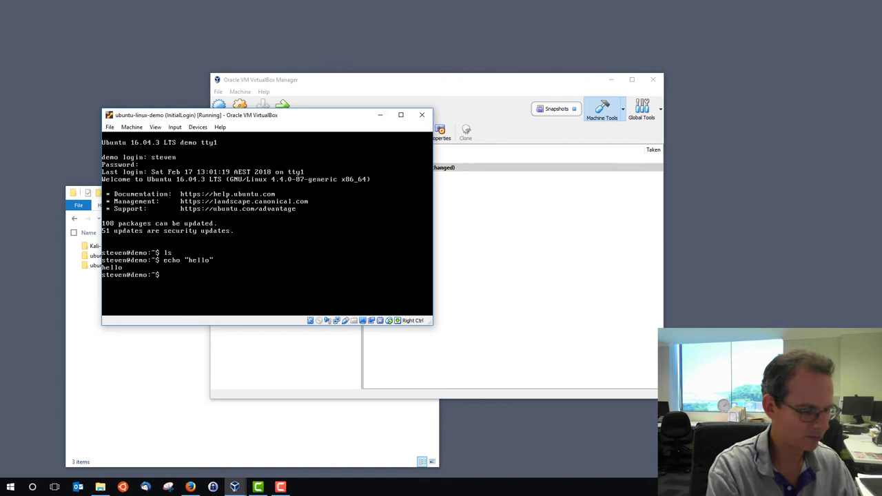
type("history")
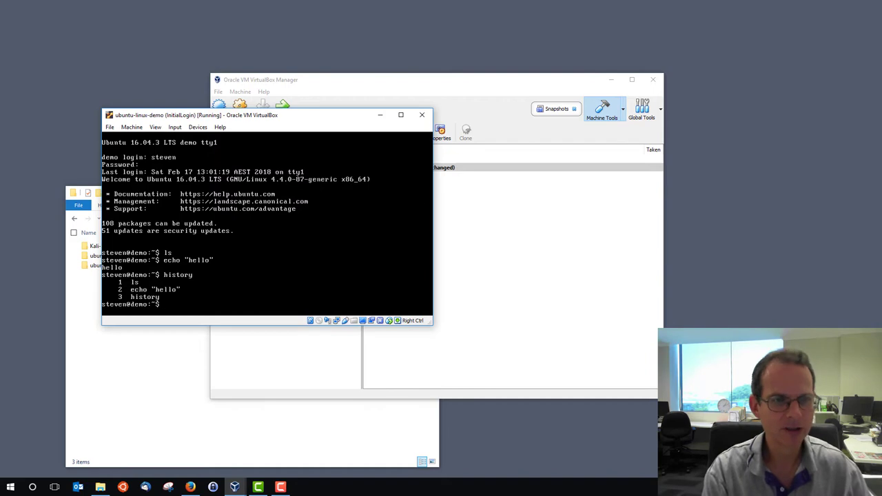
mouse_move(513, 183)
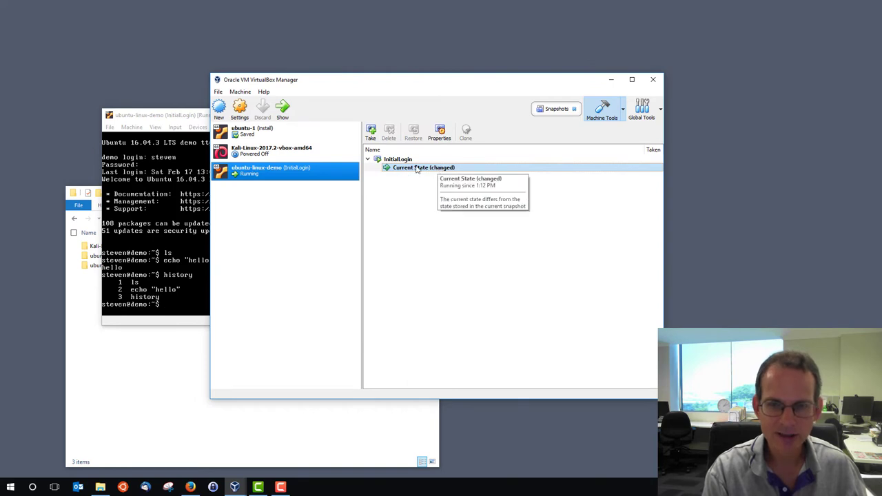
mouse_move(404, 172)
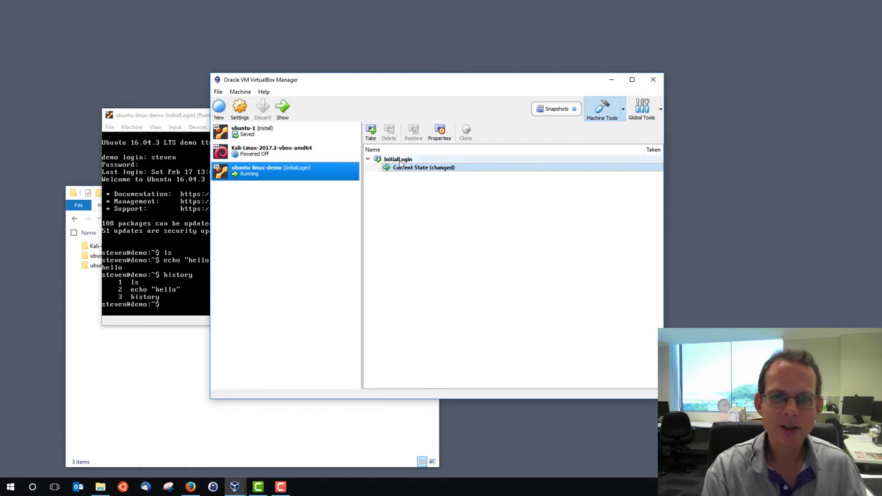
mouse_move(413, 168)
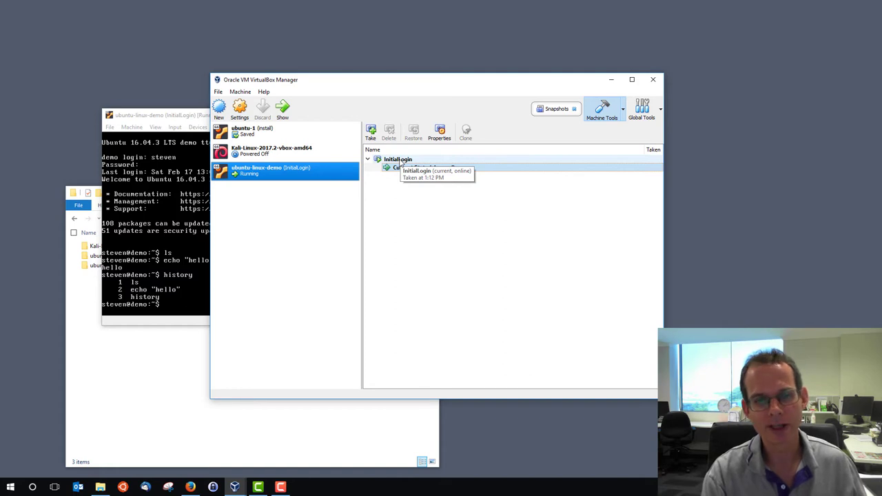
mouse_move(281, 257)
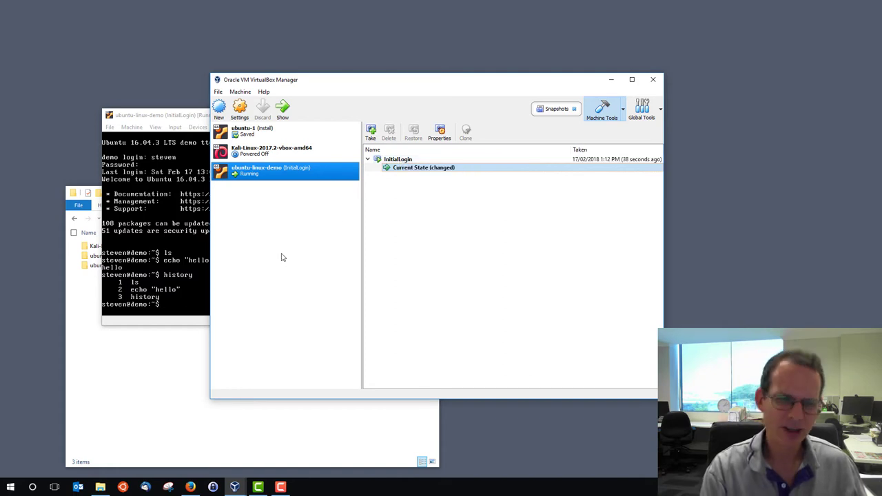
mouse_move(163, 317)
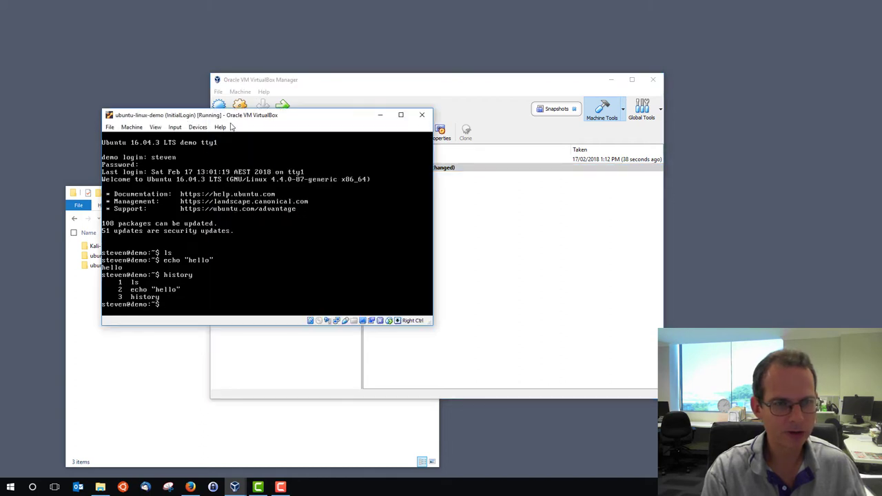
- Close the machine with 'Power off' and 'Restore current snapshot InitialLogin' ticked
left_click(422, 116)
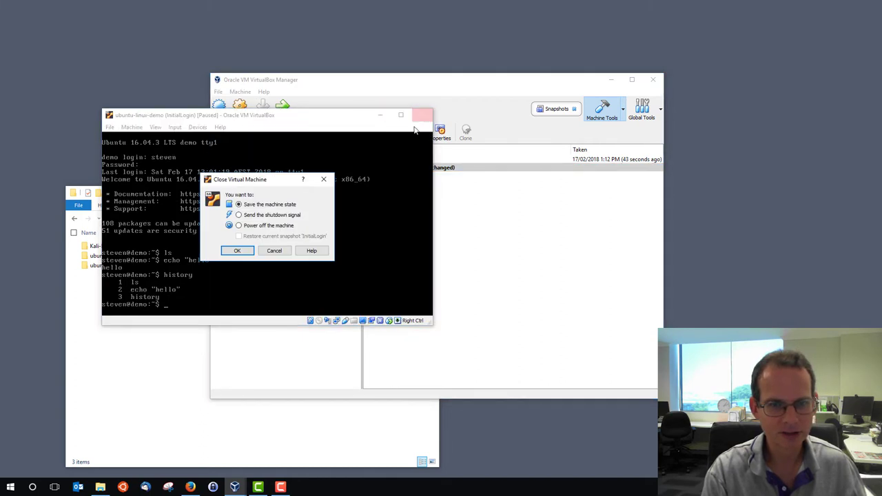
left_click(240, 226)
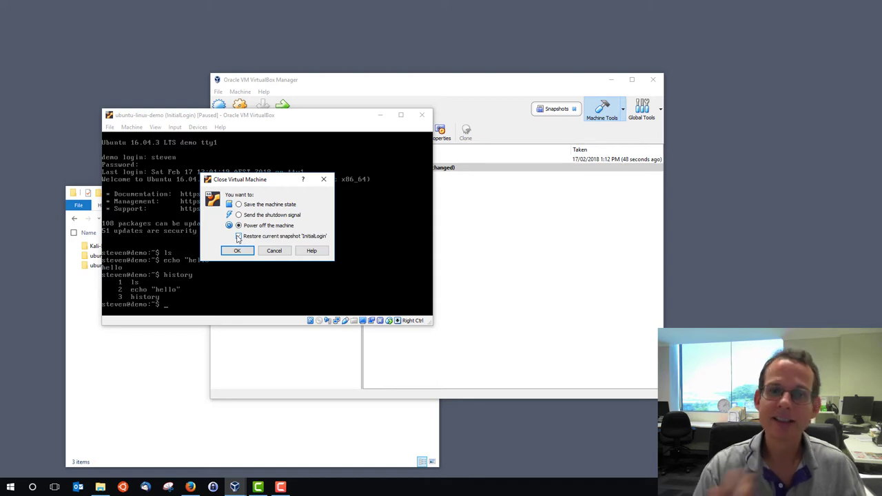
left_click(238, 235)
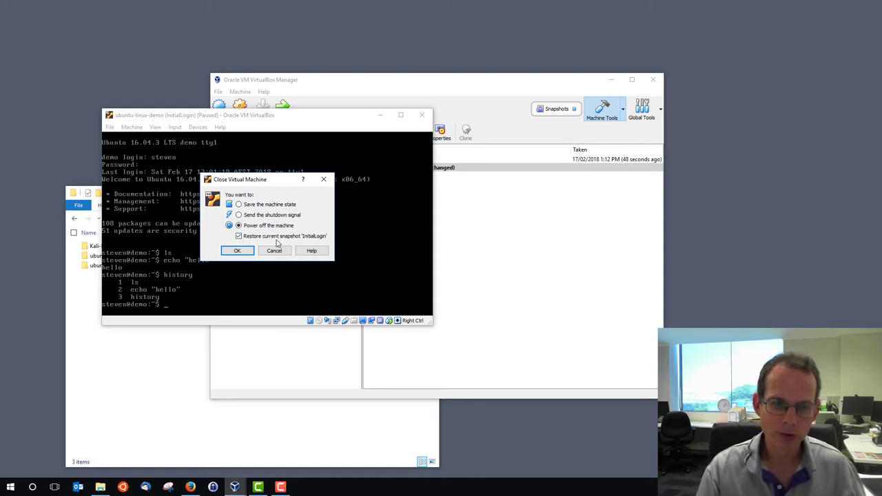
mouse_move(238, 246)
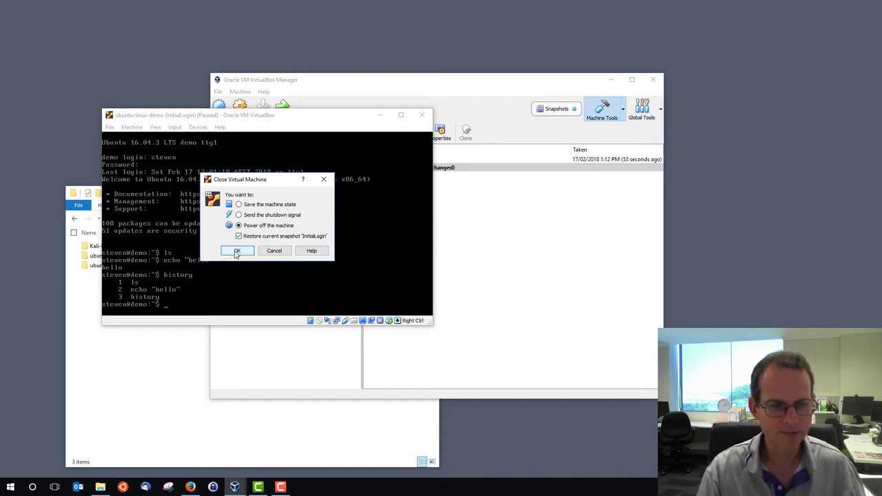
left_click(238, 251)
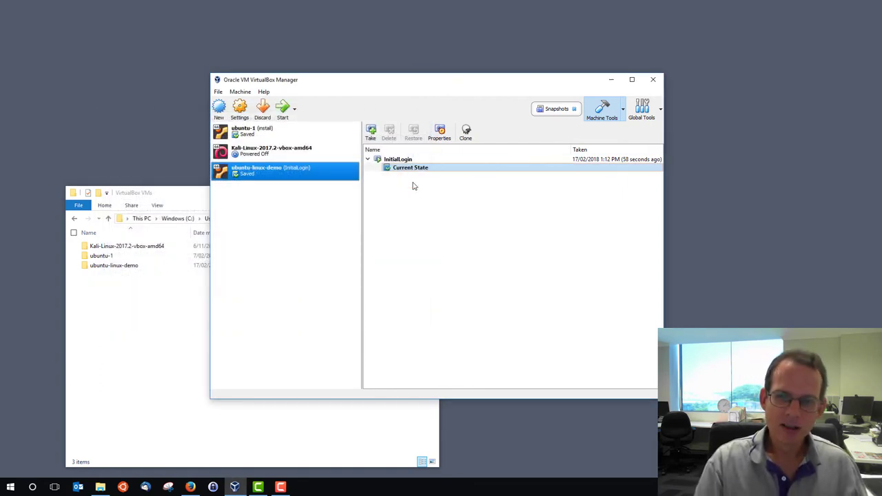
mouse_move(397, 204)
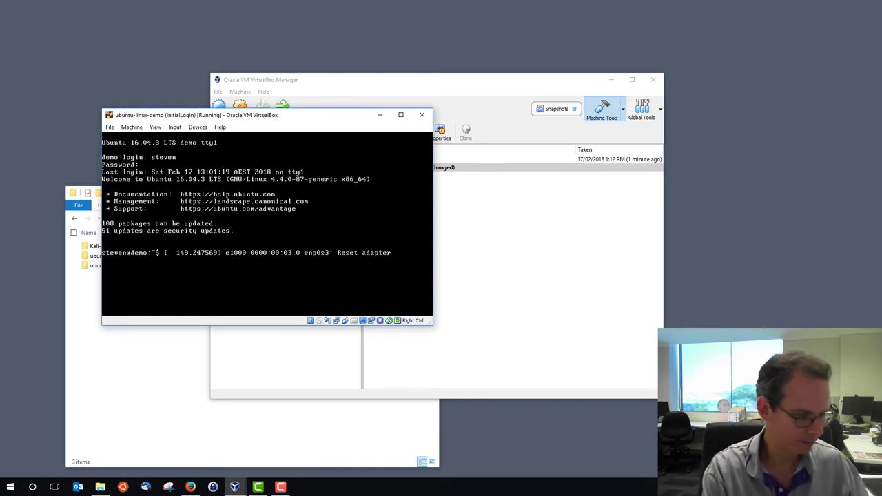
- At a fresh prompt run history, showing only the history command remains after the restore
key("enter")
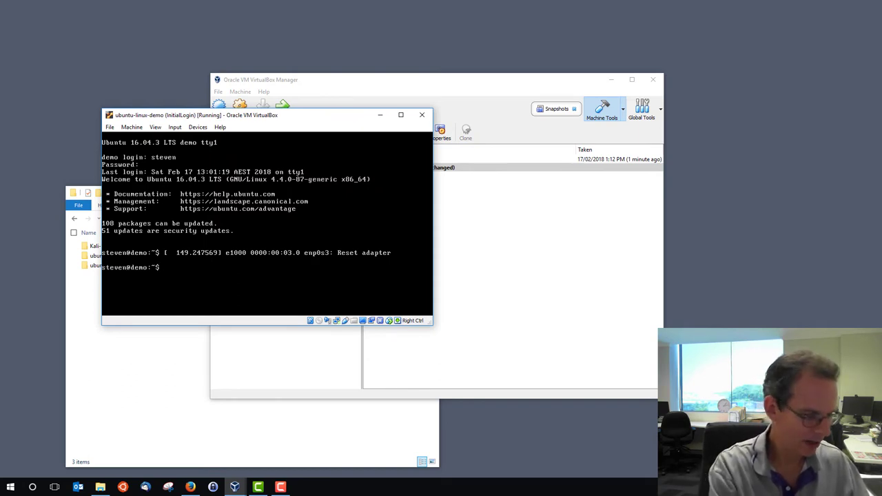
type("history")
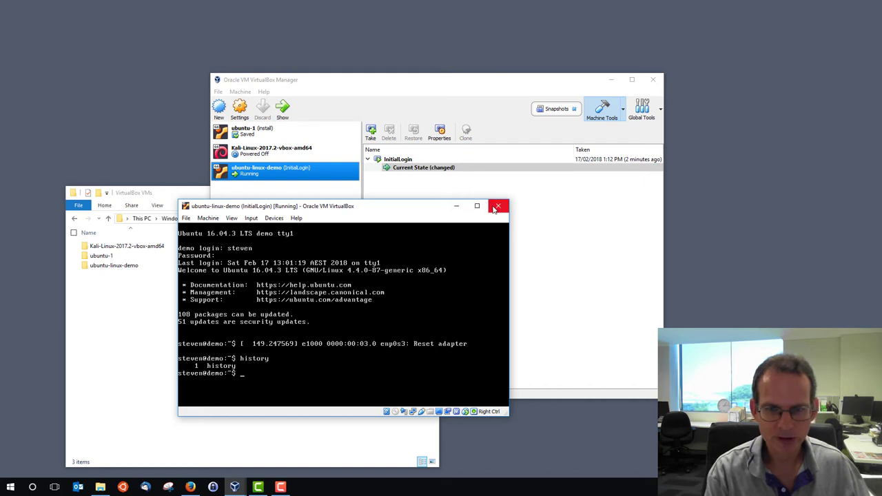
mouse_move(497, 207)
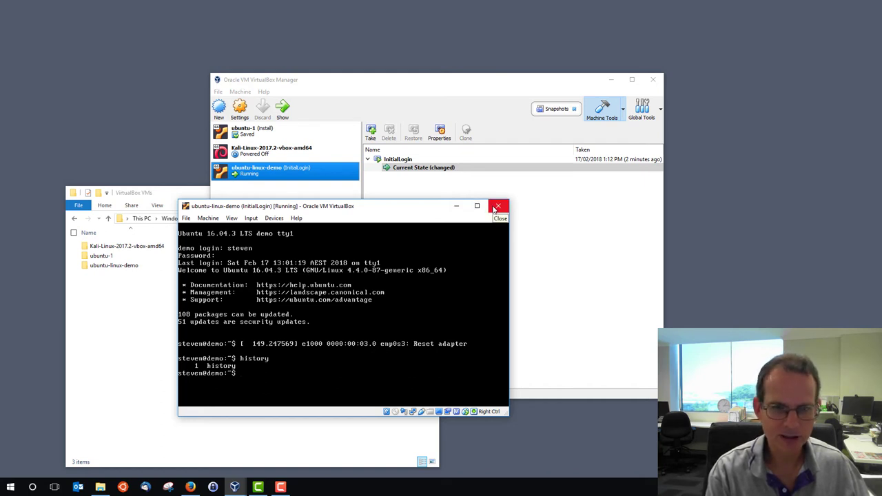
- Close the ubuntu-linux-demo window and confirm the Close Virtual Machine dialog so it is listed as Saved
left_click(499, 206)
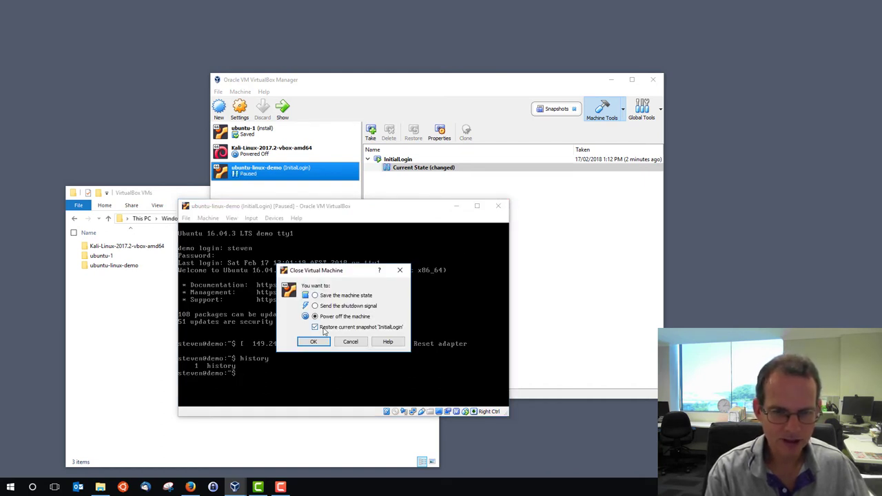
left_click(314, 342)
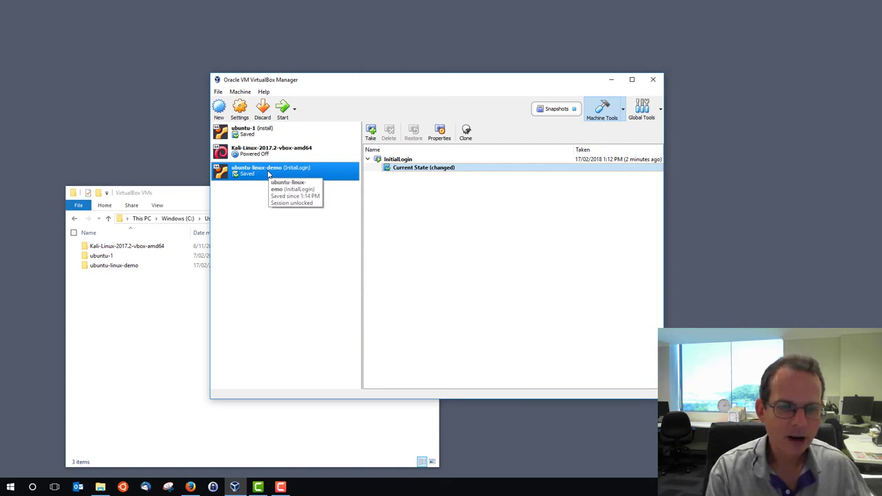
- Browse into the ubuntu-linux-demo folder, check the virtual disk image size, and view its Snapshots subfolder
left_click(272, 150)
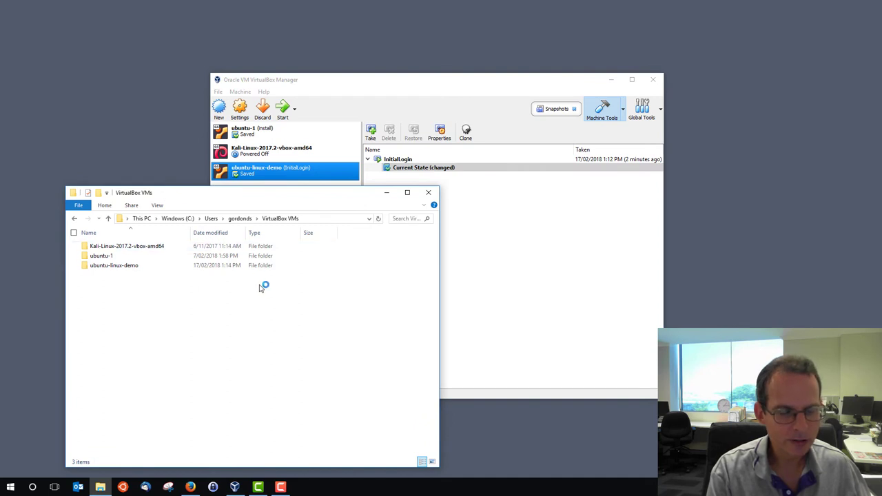
mouse_move(269, 297)
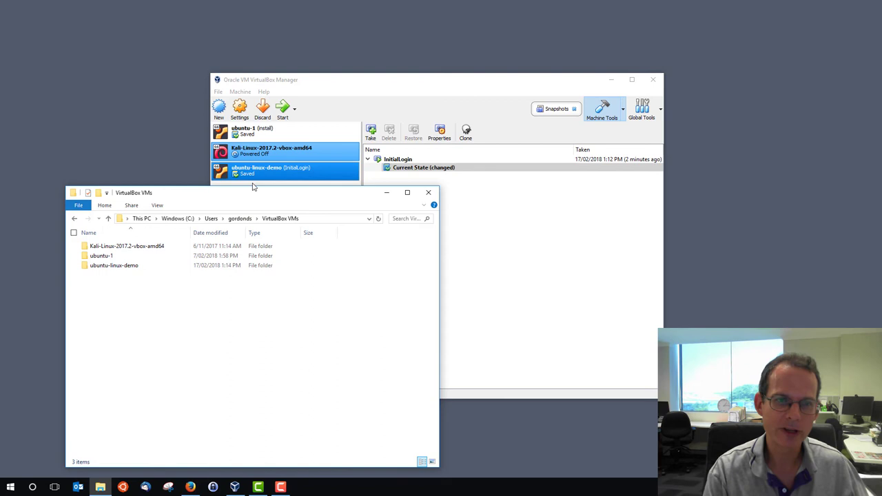
mouse_move(113, 264)
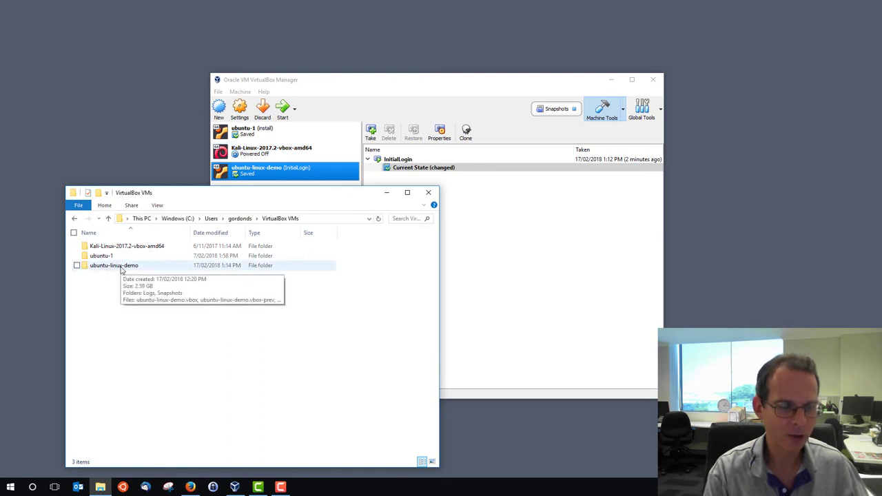
double_click(113, 265)
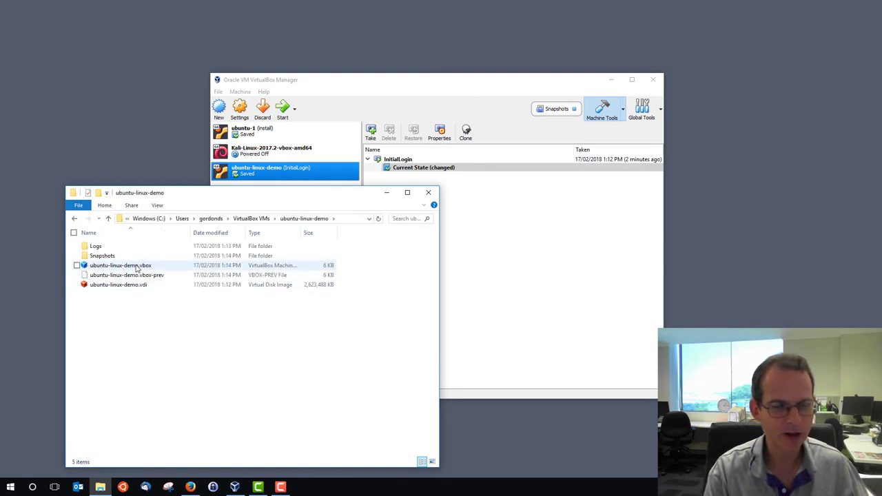
left_click(119, 284)
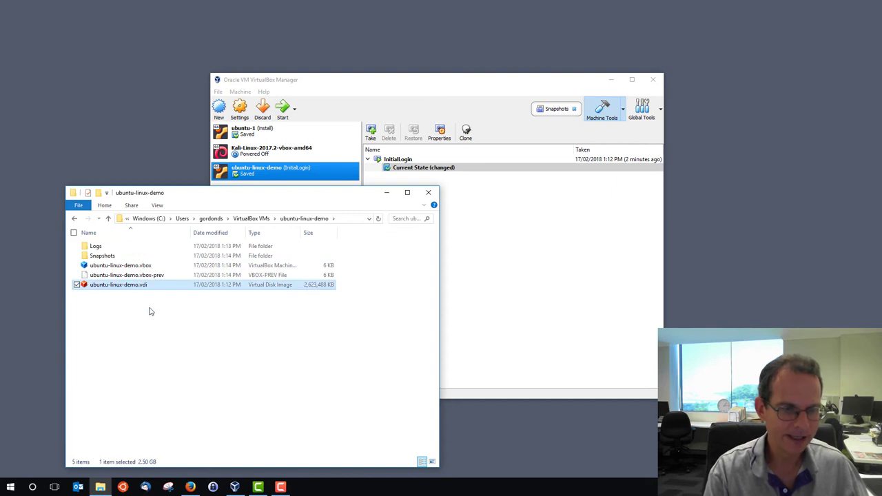
mouse_move(320, 292)
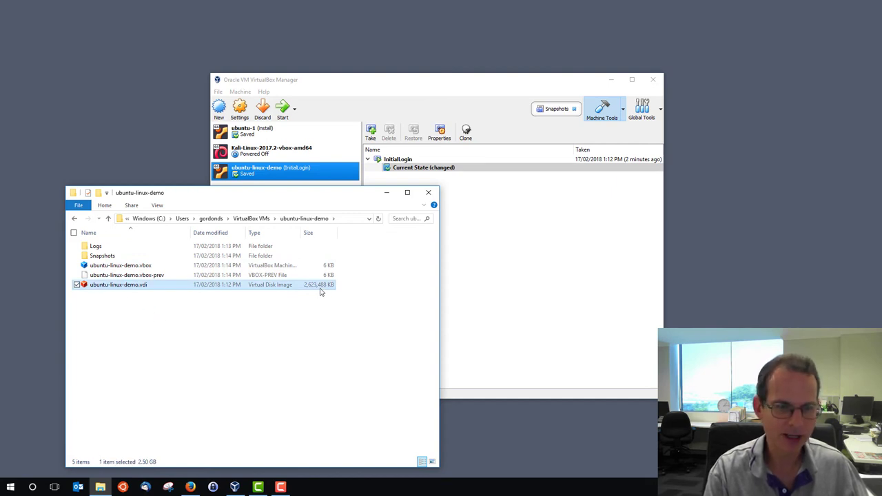
double_click(95, 245)
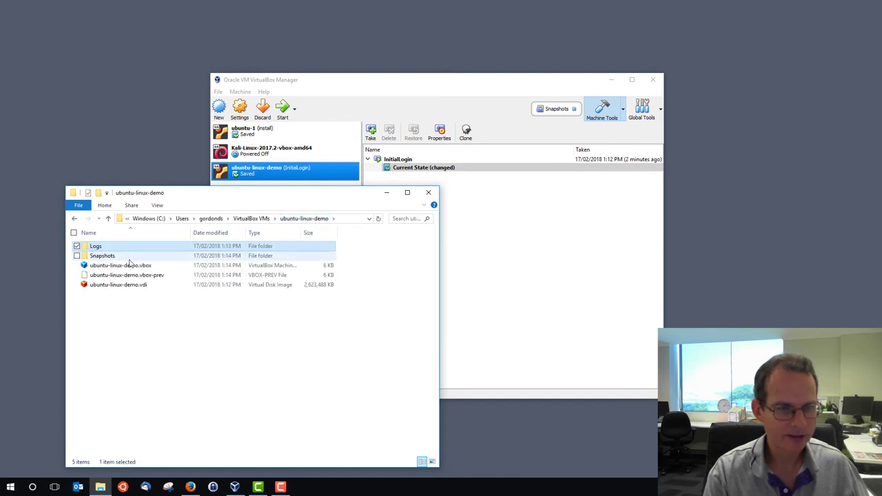
double_click(102, 255)
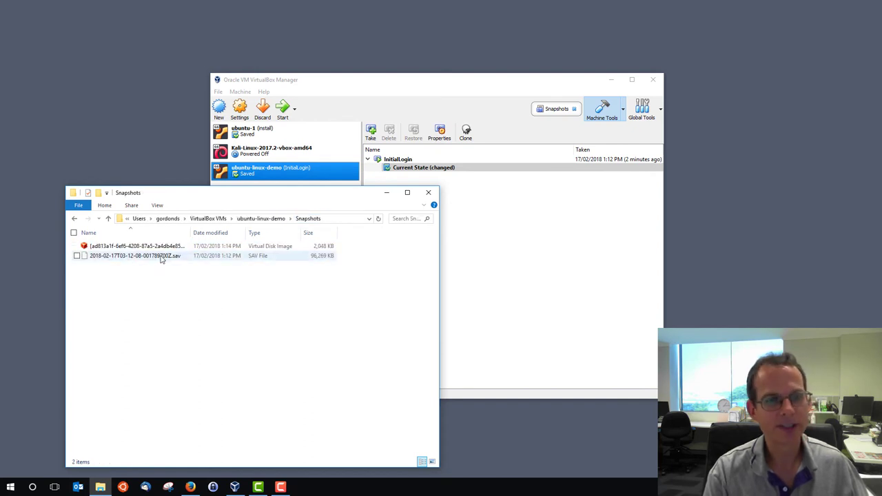
left_click(190, 316)
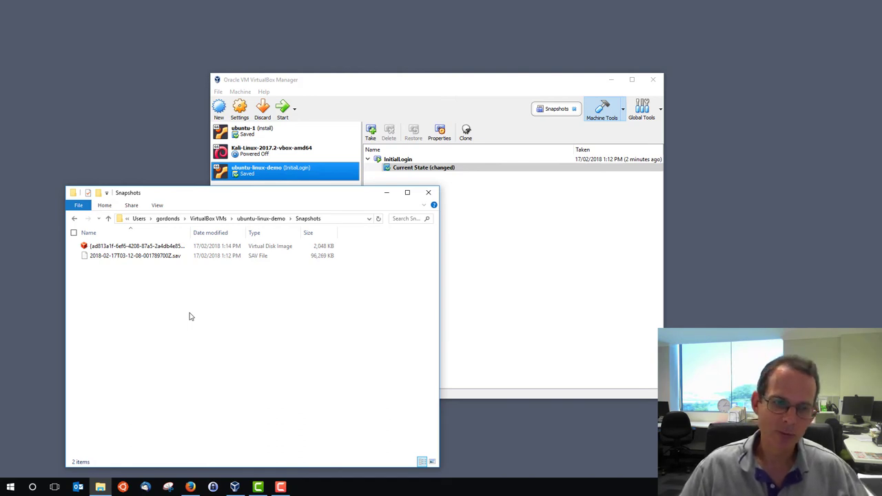
- Navigate back up to the VirtualBox VMs folder listing the three machine folders
left_click(151, 255)
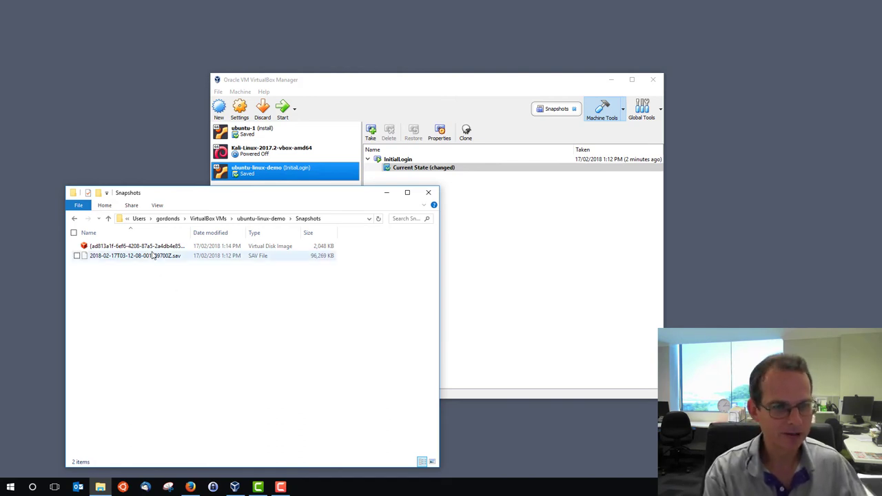
left_click(135, 255)
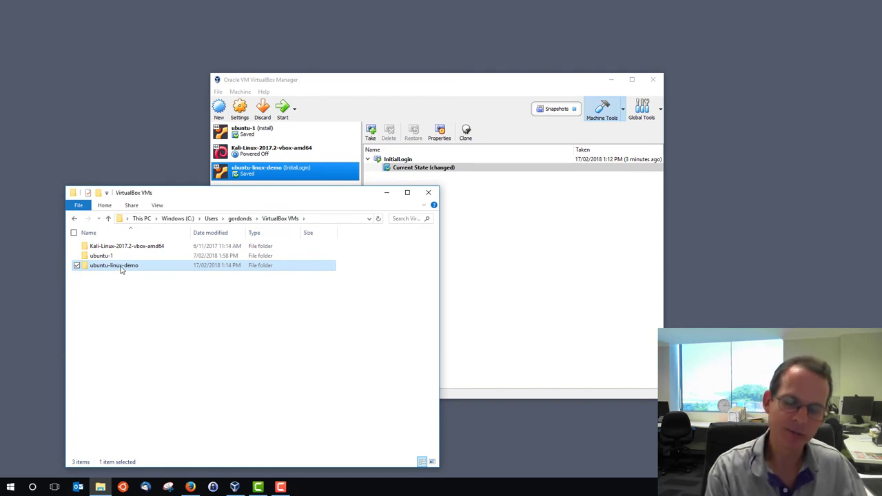
mouse_move(113, 265)
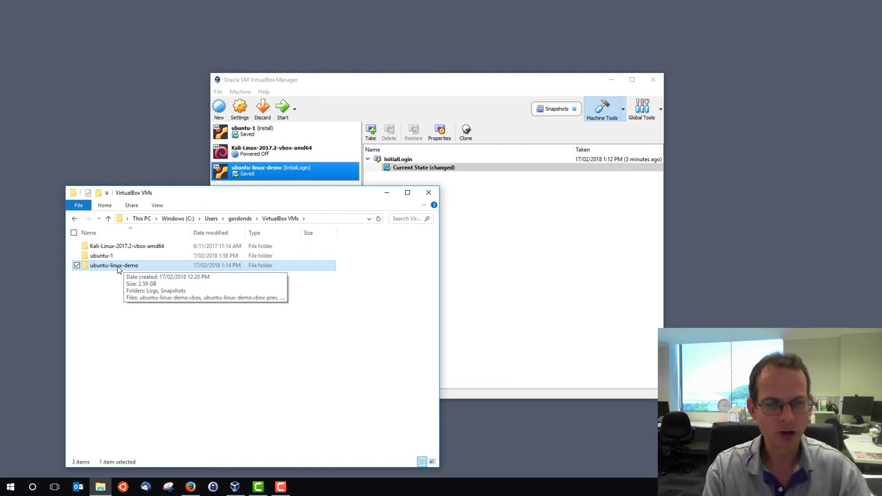
mouse_move(268, 55)
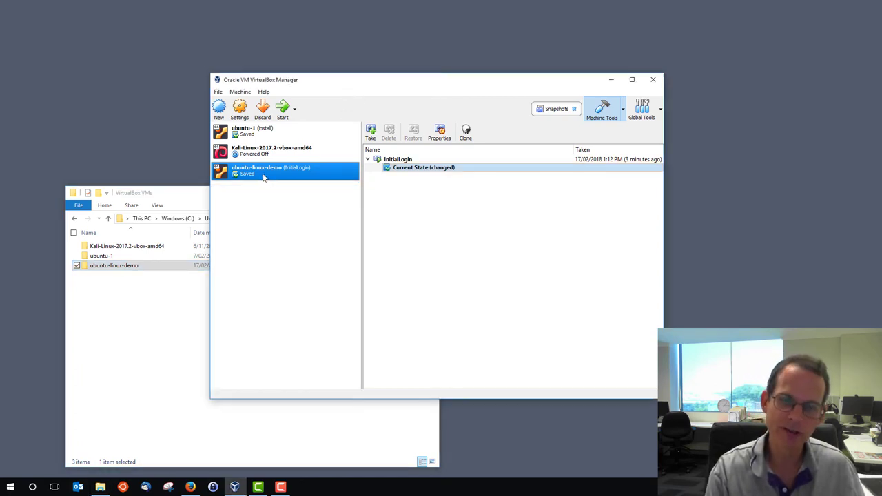
mouse_move(259, 173)
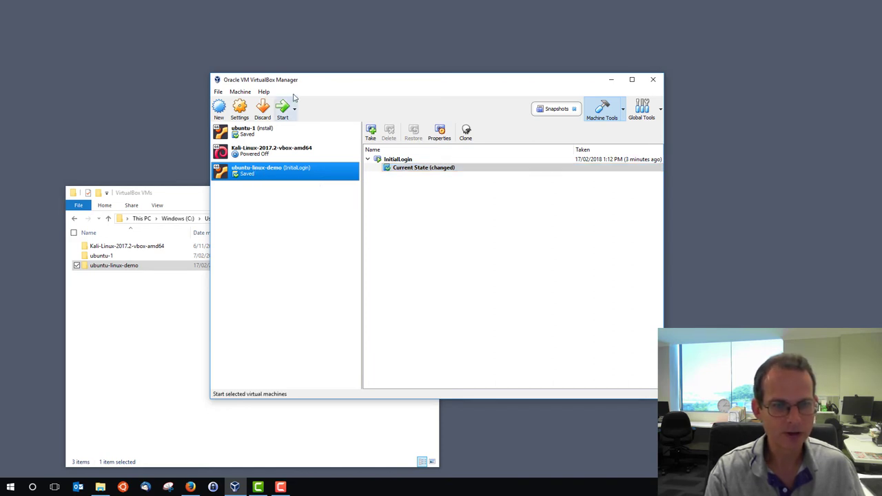
- Begin a clone of ubuntu-linux-demo named ubuntu-linux-demo-2 with all network card MAC addresses reinitialised
right_click(270, 170)
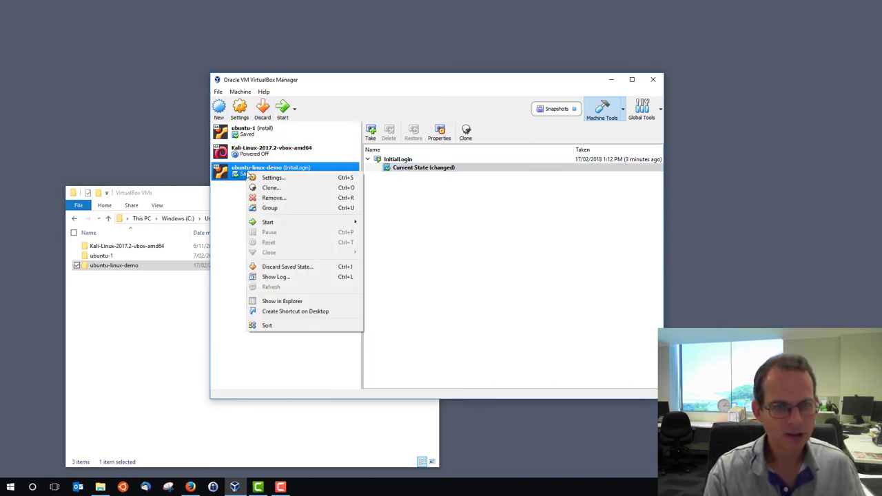
mouse_move(270, 187)
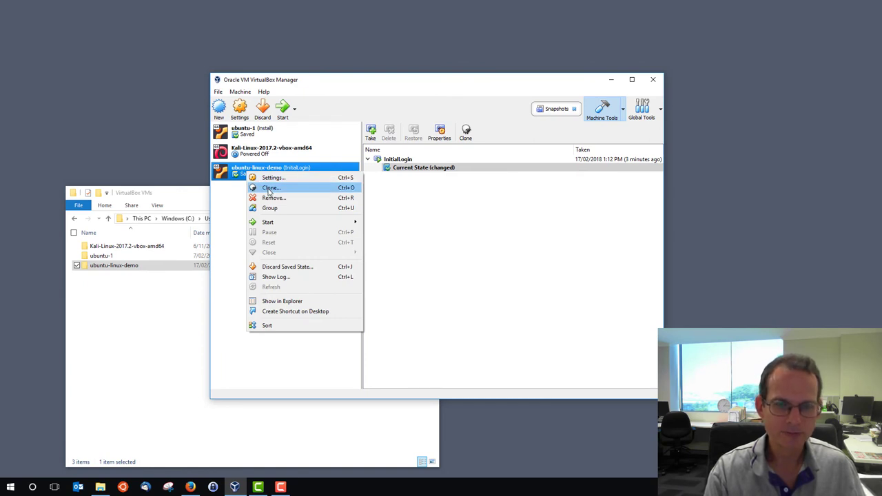
left_click(270, 187)
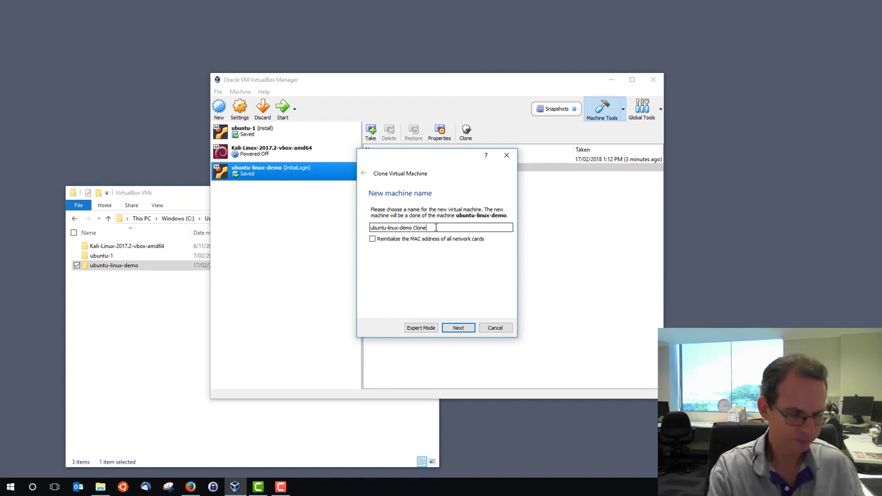
type("ubuntu-linux-demo-2")
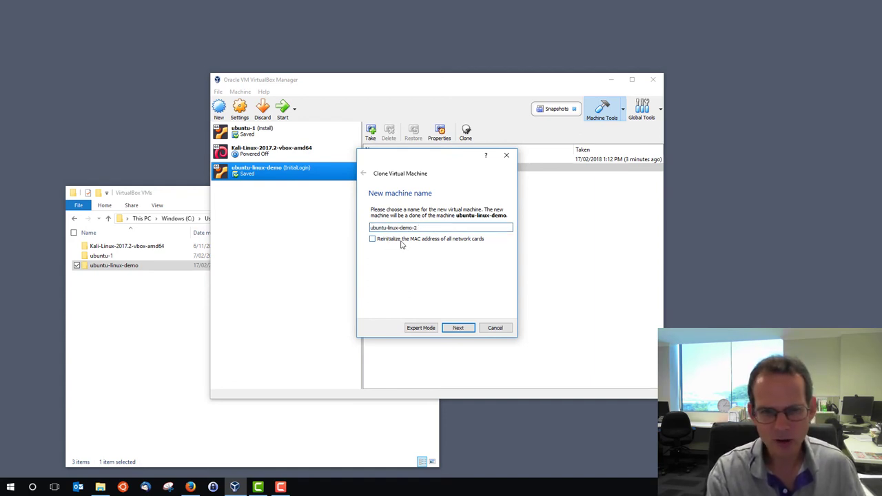
mouse_move(425, 253)
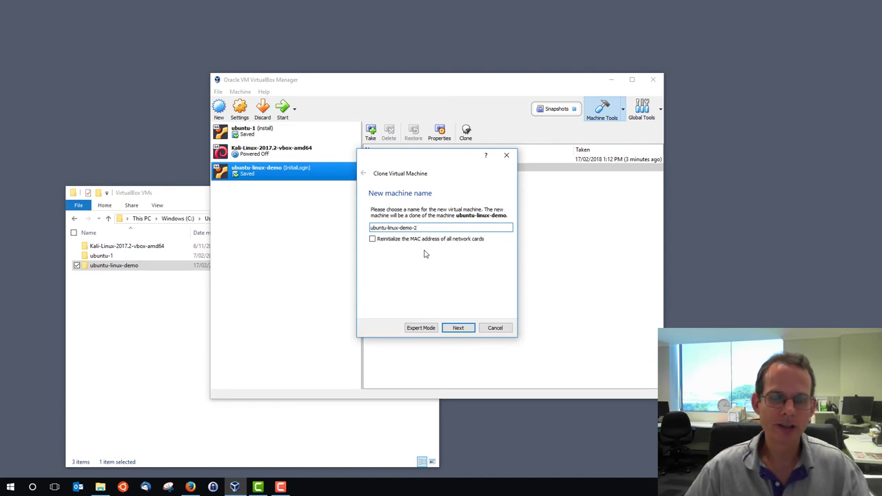
mouse_move(414, 240)
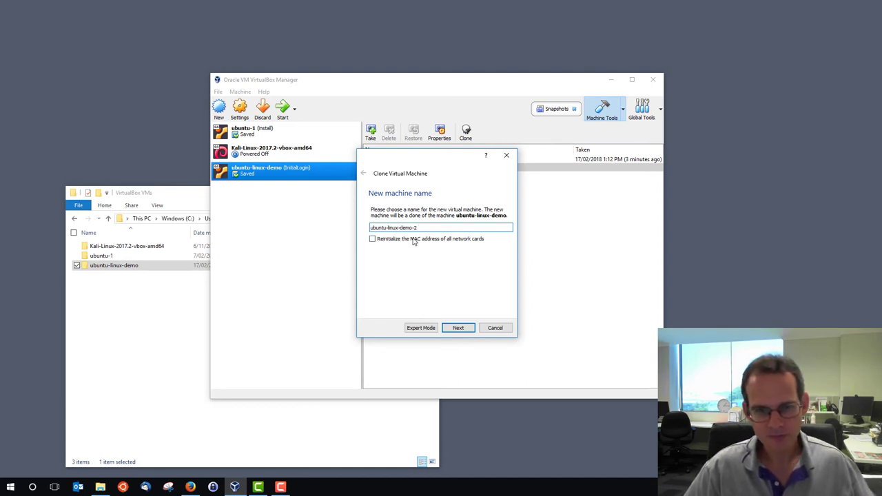
left_click(372, 238)
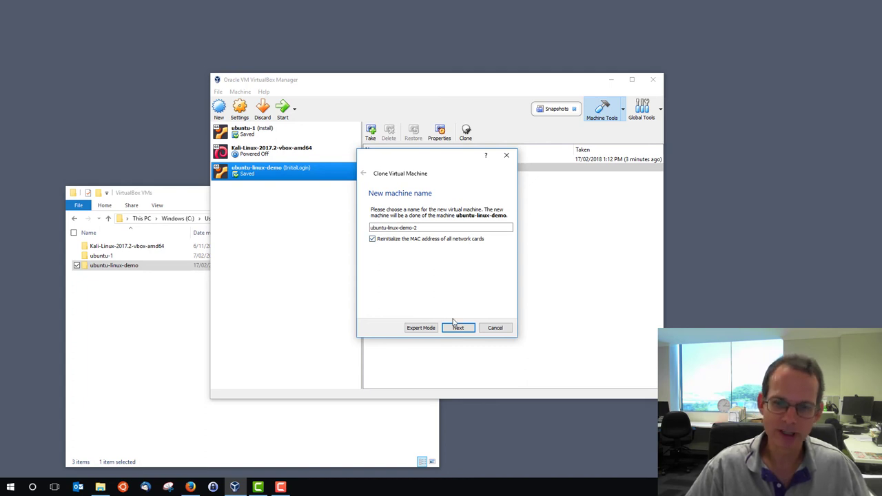
- Complete the wizard as a Full clone of the Current machine state, creating ubuntu-linux-demo-2
left_click(458, 328)
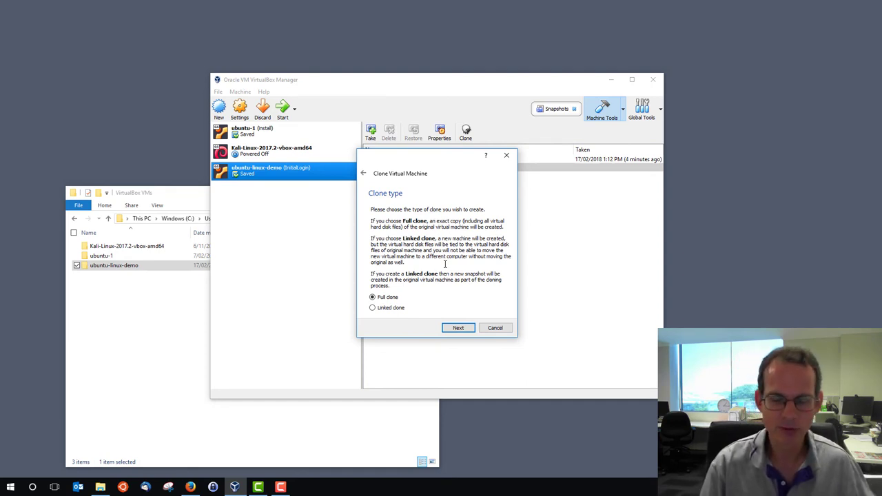
left_click(458, 328)
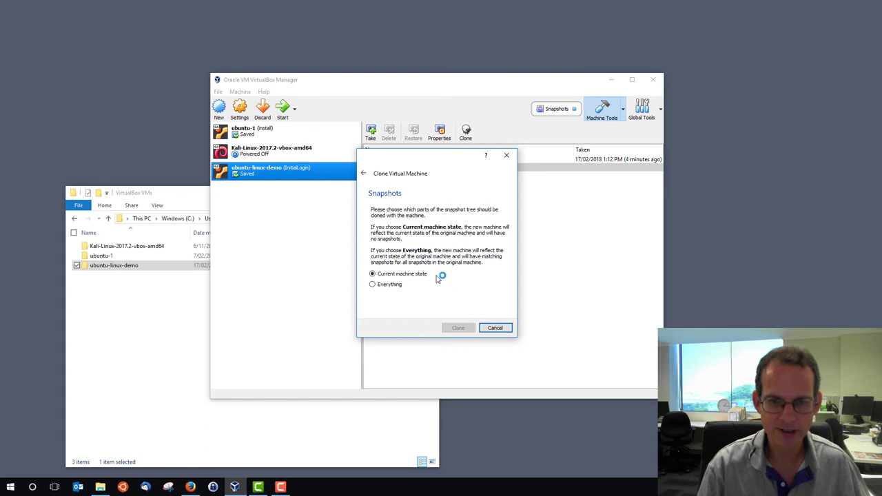
left_click(458, 328)
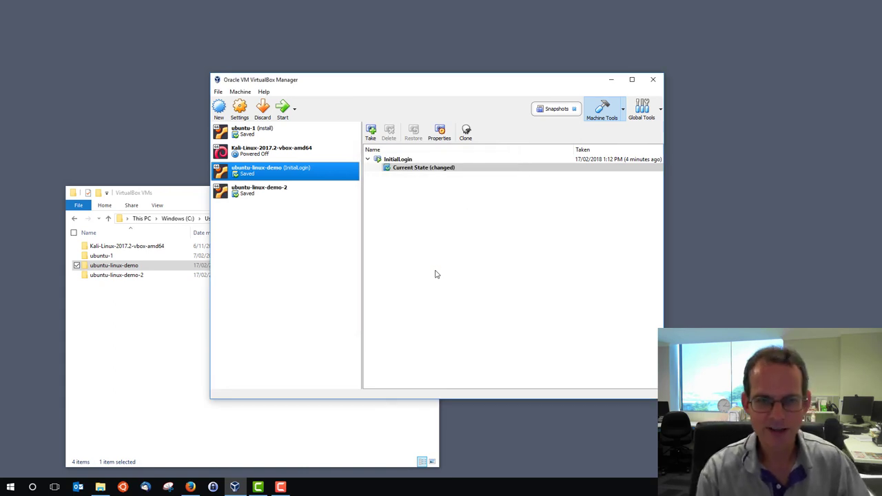
- Select ubuntu-linux-demo-2 in the machine list and start it from its context menu
left_click(269, 190)
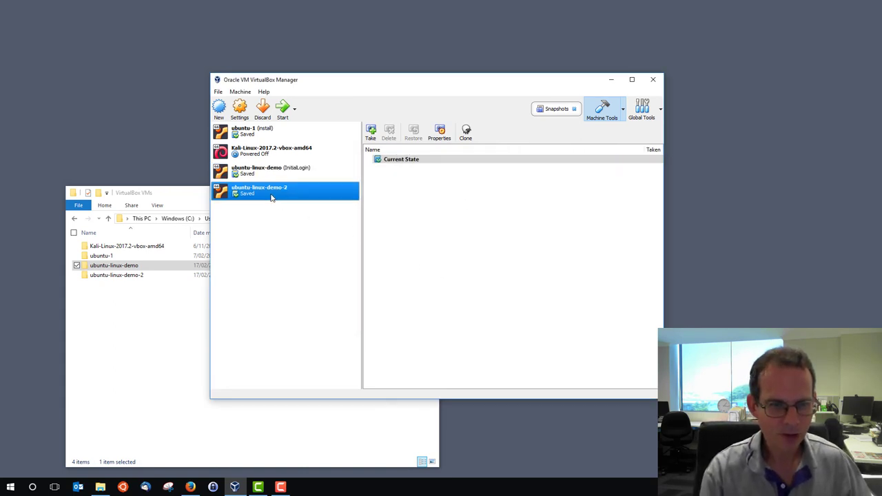
mouse_move(276, 233)
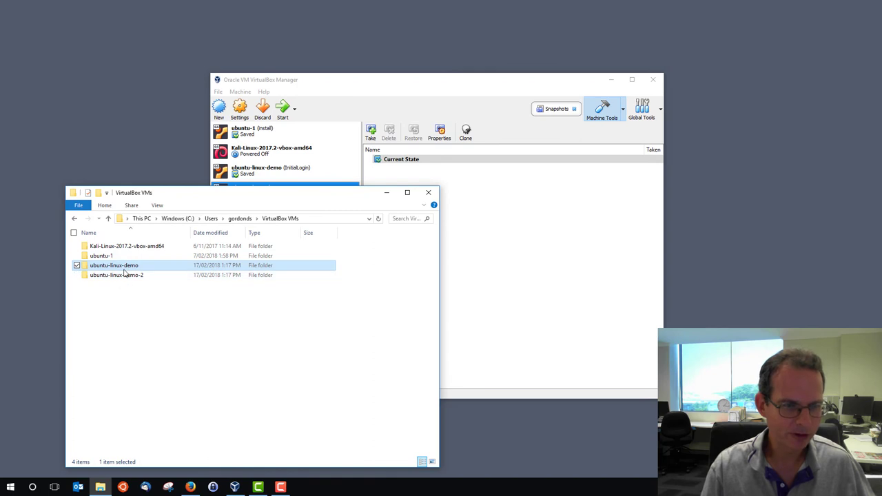
double_click(116, 276)
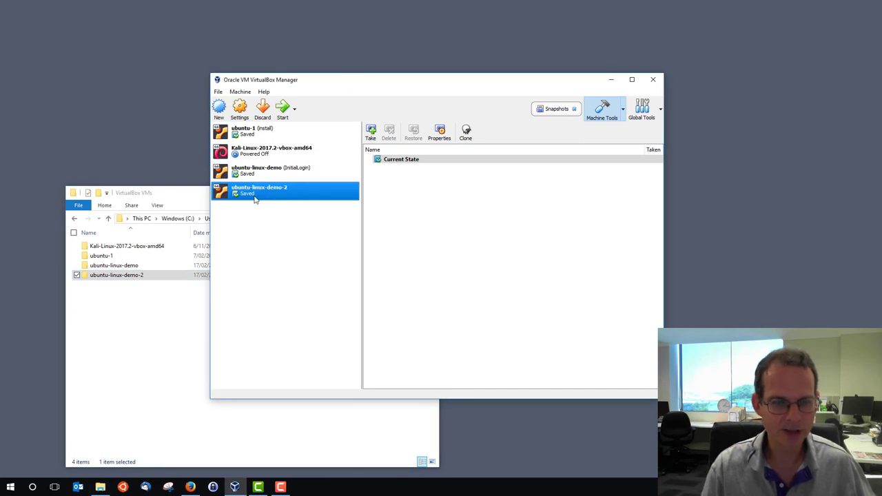
right_click(260, 190)
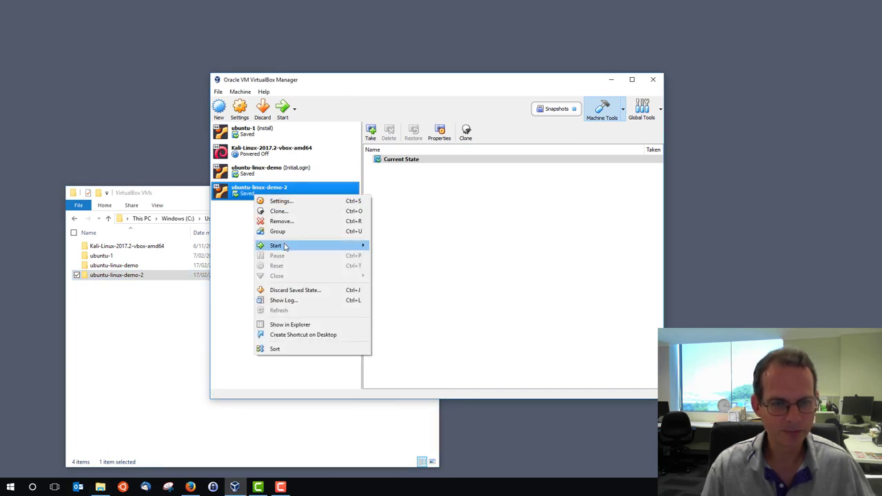
left_click(276, 246)
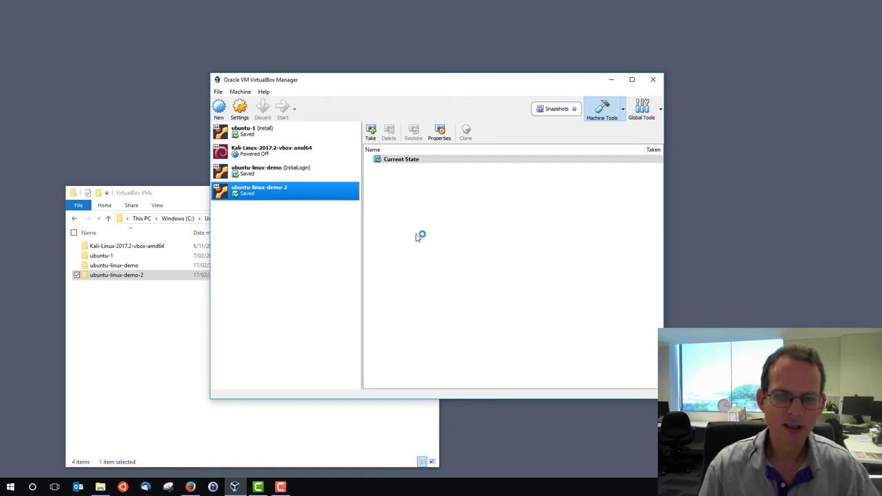
- Let both machines run logged in side by side, then close the ubuntu-linux-demo-2 console window
left_click(282, 109)
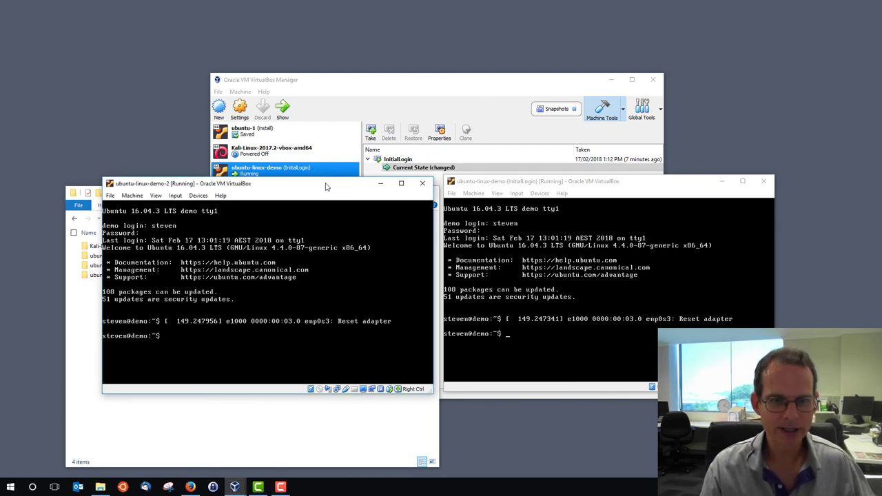
left_click(422, 183)
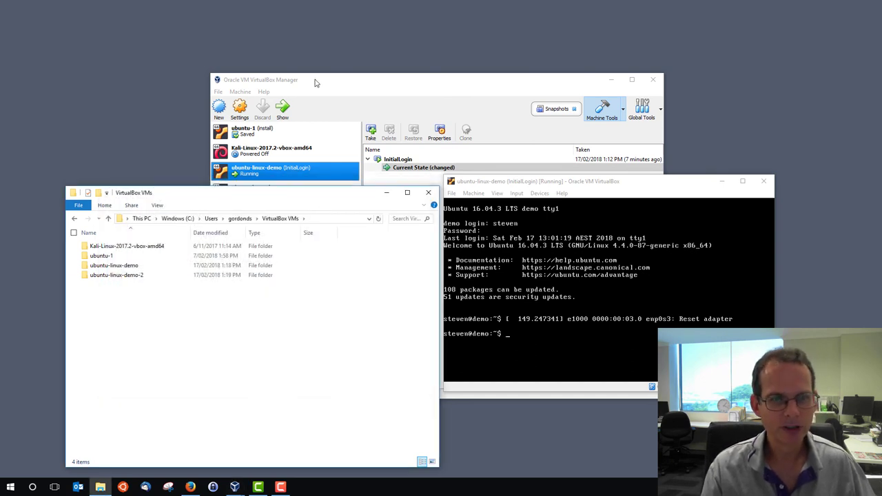
- Remove ubuntu-linux-demo-2 from the Manager, choosing 'Delete all files' to erase it from disk
left_click(269, 190)
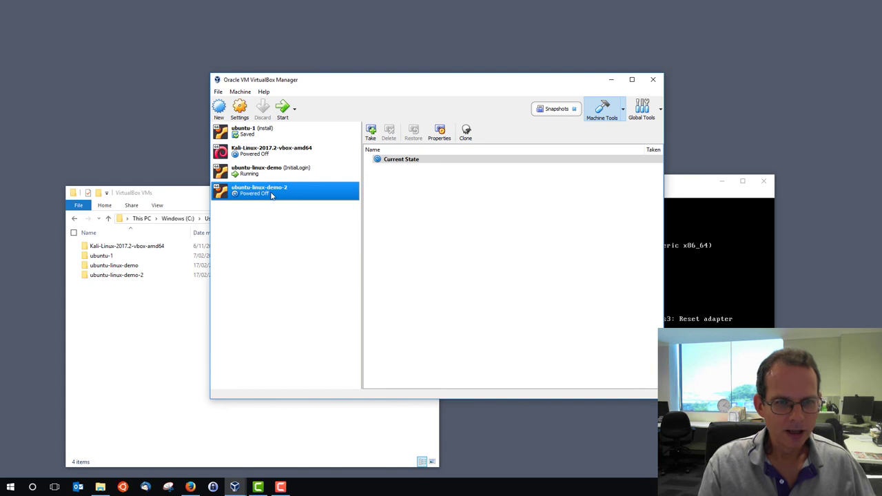
right_click(260, 190)
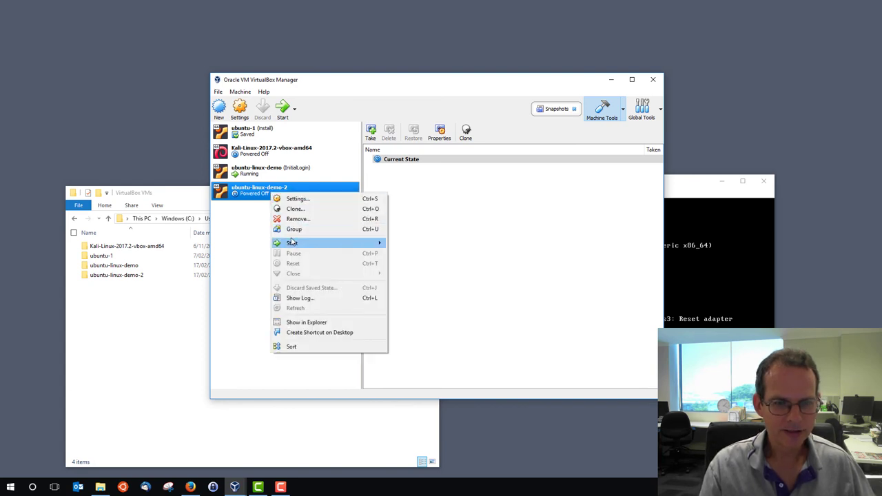
left_click(298, 218)
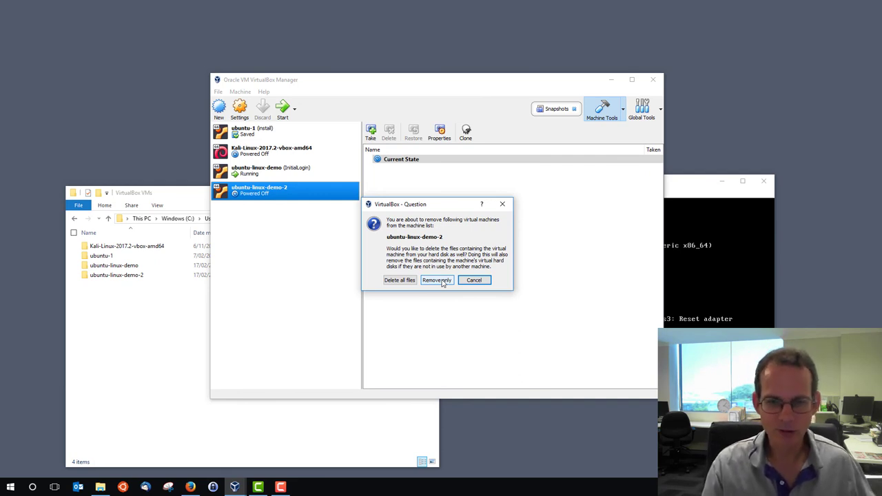
left_click(437, 280)
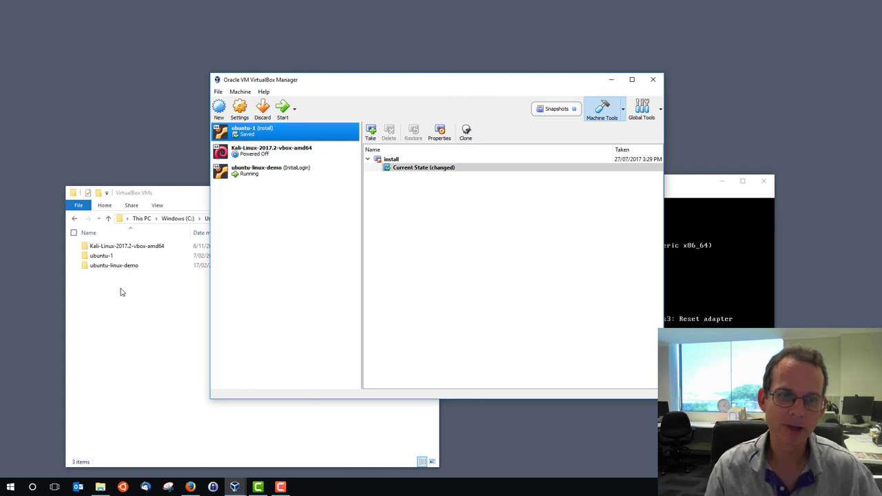
mouse_move(389, 226)
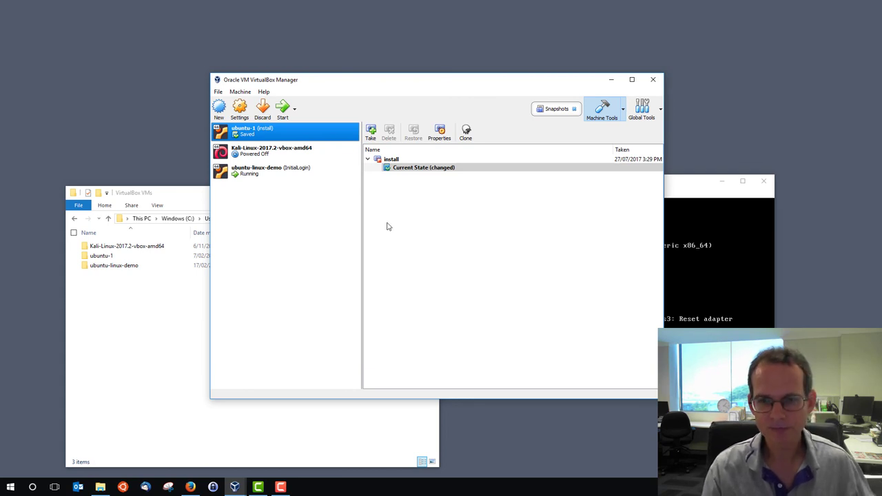